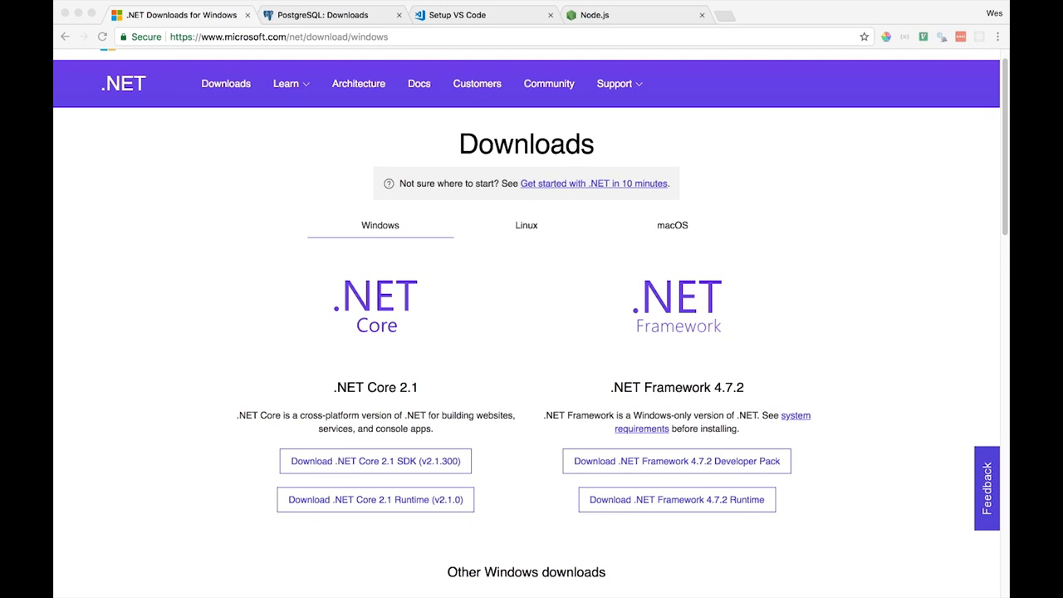
{"action": "mouse_move", "coordinate": [361, 329]}
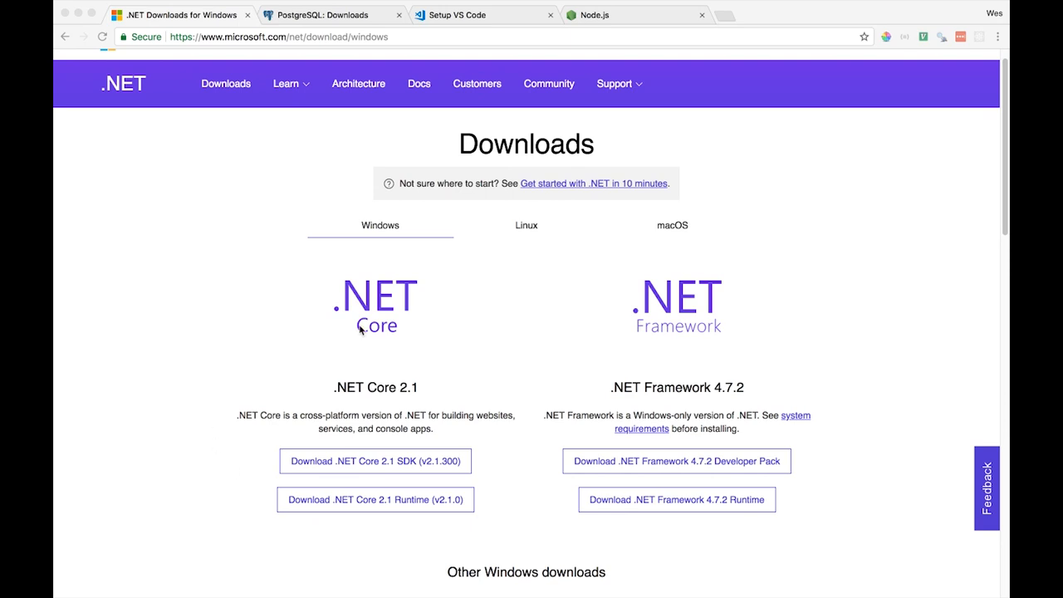
{"action": "mouse_move", "coordinate": [292, 309]}
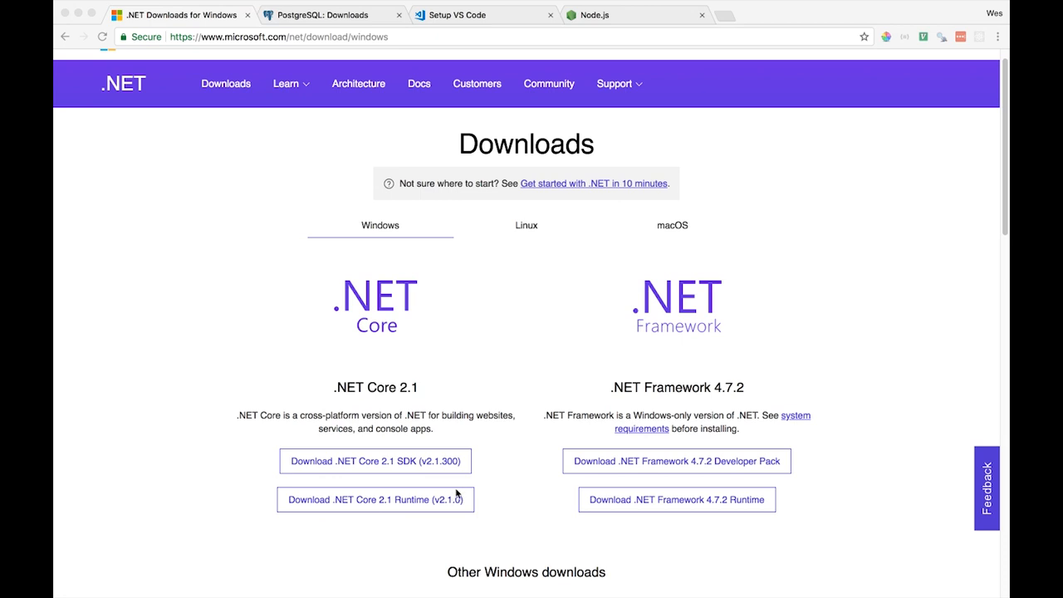
{"action": "mouse_move", "coordinate": [399, 505]}
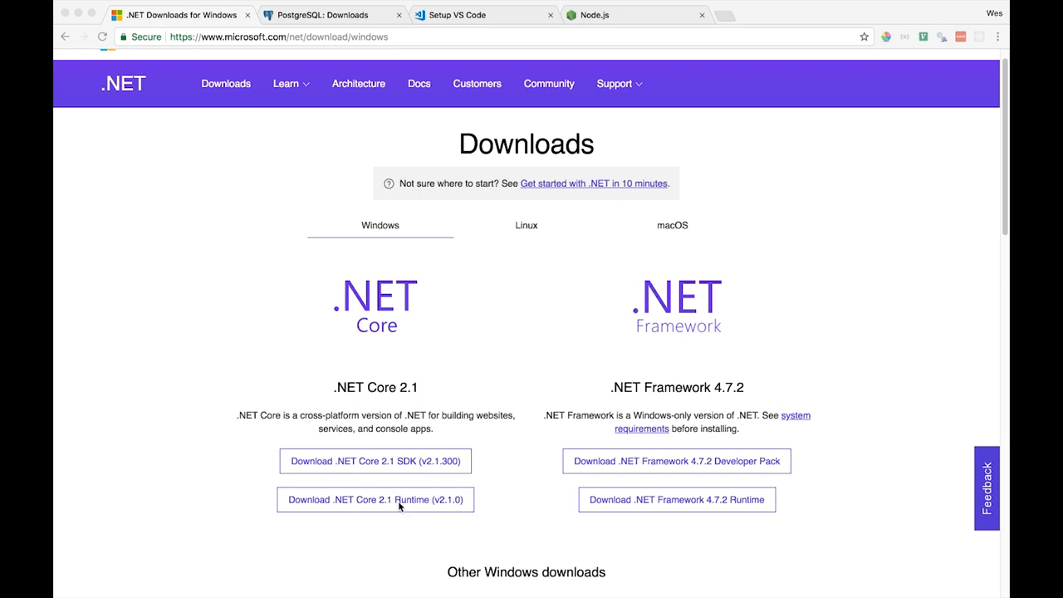
{"action": "mouse_move", "coordinate": [356, 485]}
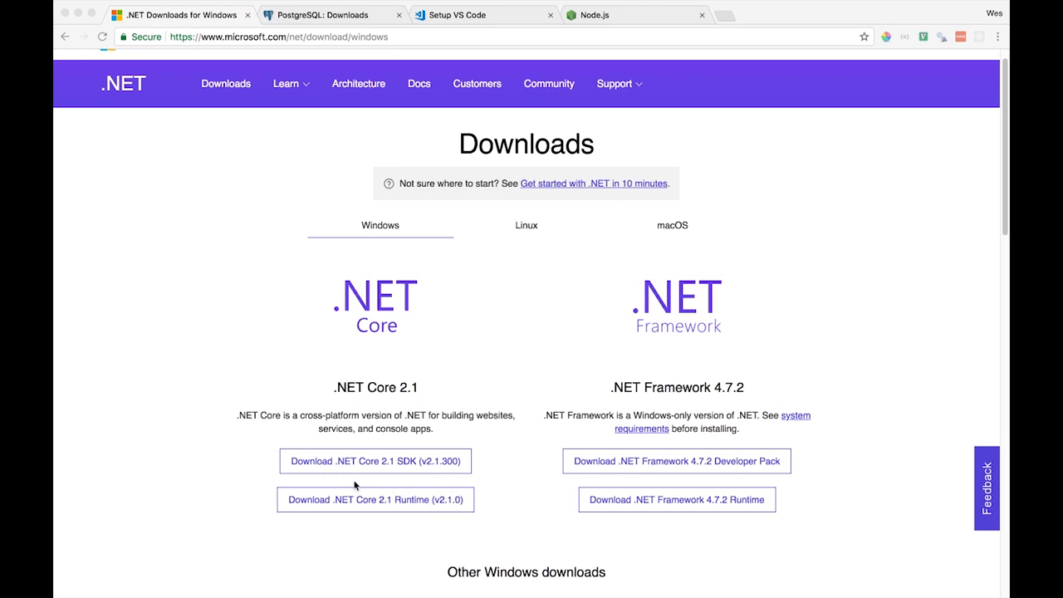
{"action": "mouse_move", "coordinate": [482, 458]}
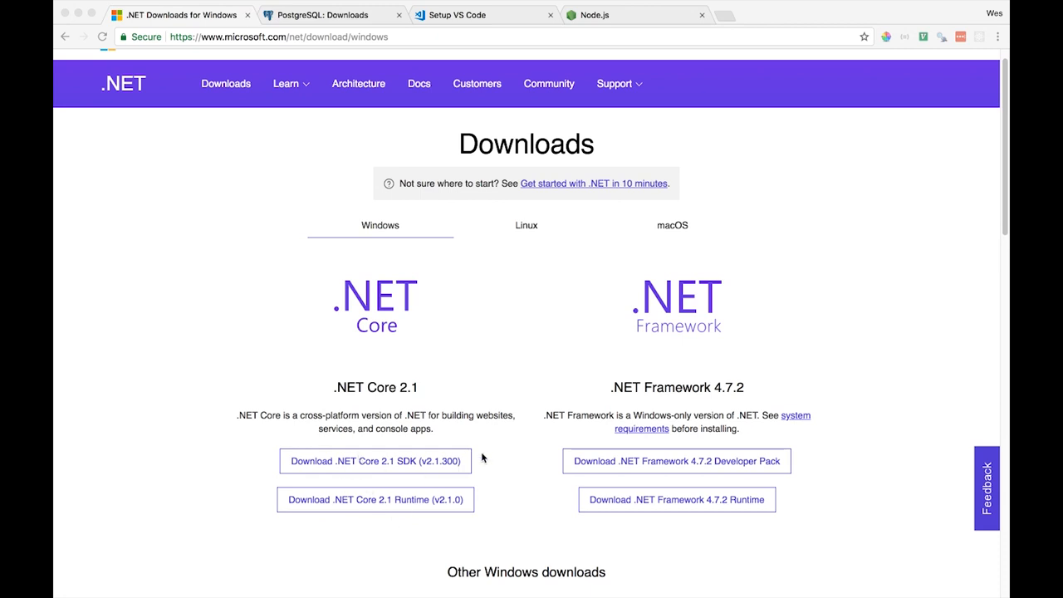
{"action": "mouse_move", "coordinate": [216, 269]}
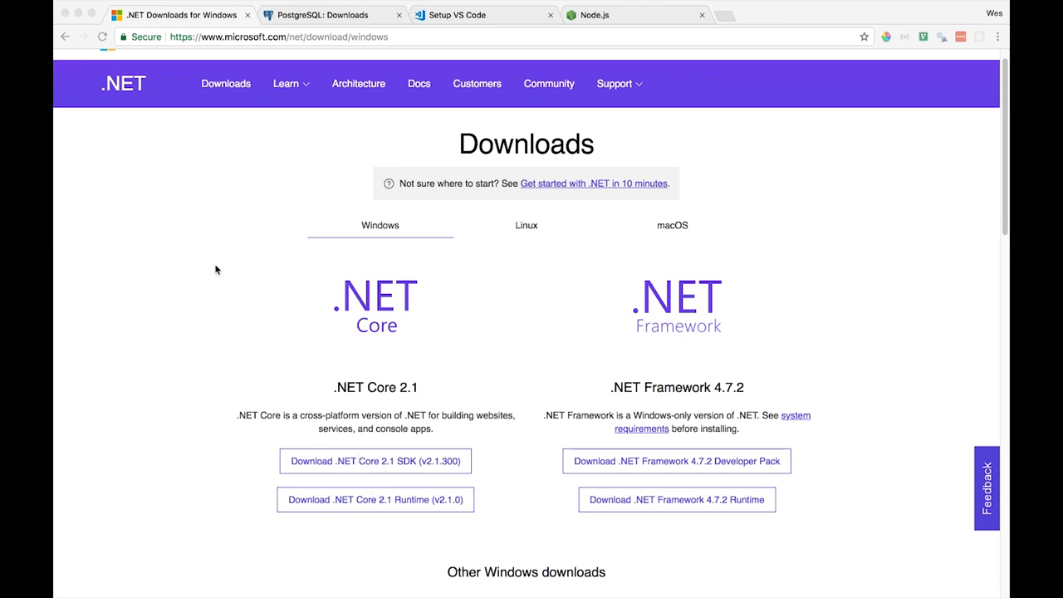
{"action": "mouse_move", "coordinate": [306, 56]}
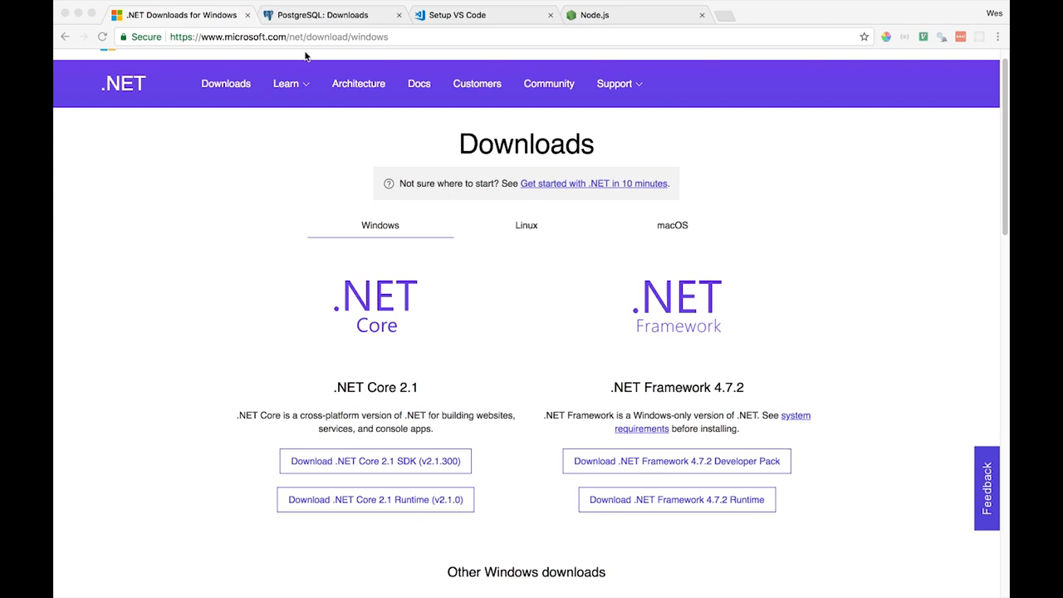
{"action": "mouse_move", "coordinate": [385, 93]}
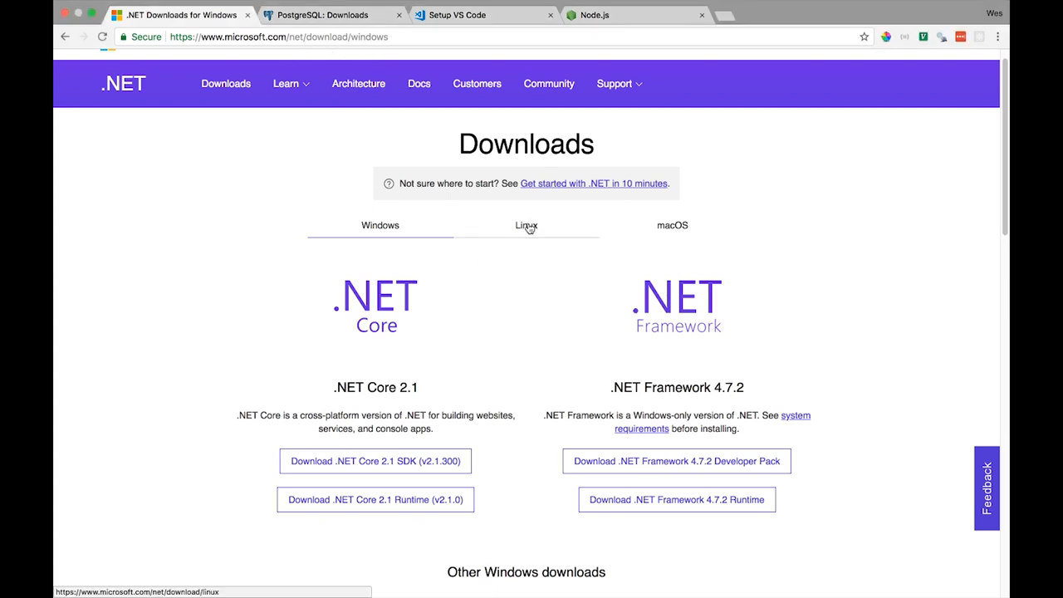
Switch the .NET Core 2.1 download list through Linux to the macOS options
{"action": "left_click", "coordinate": [525, 226]}
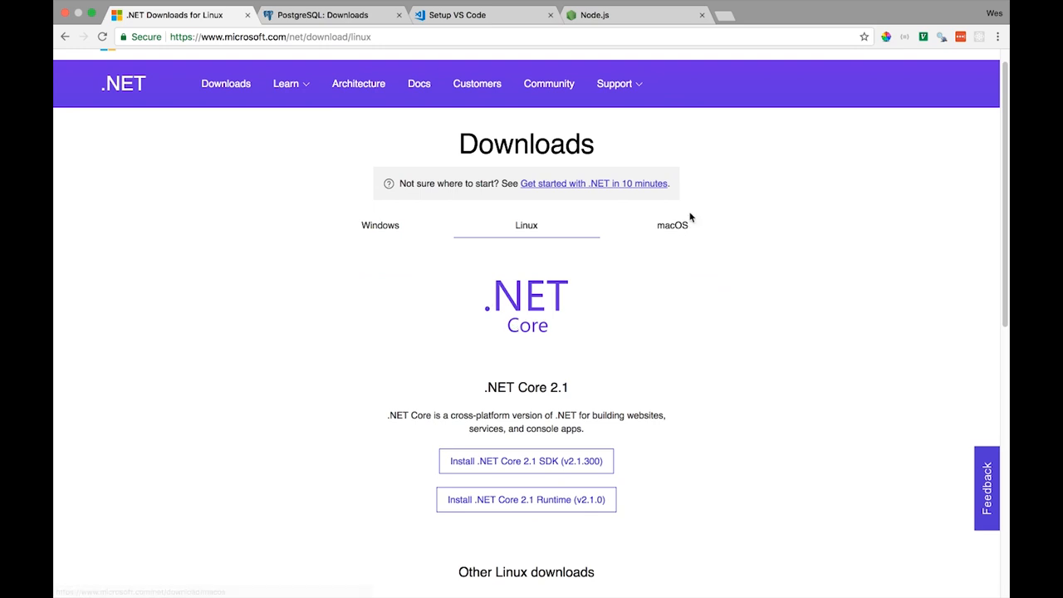
{"action": "left_click", "coordinate": [672, 226]}
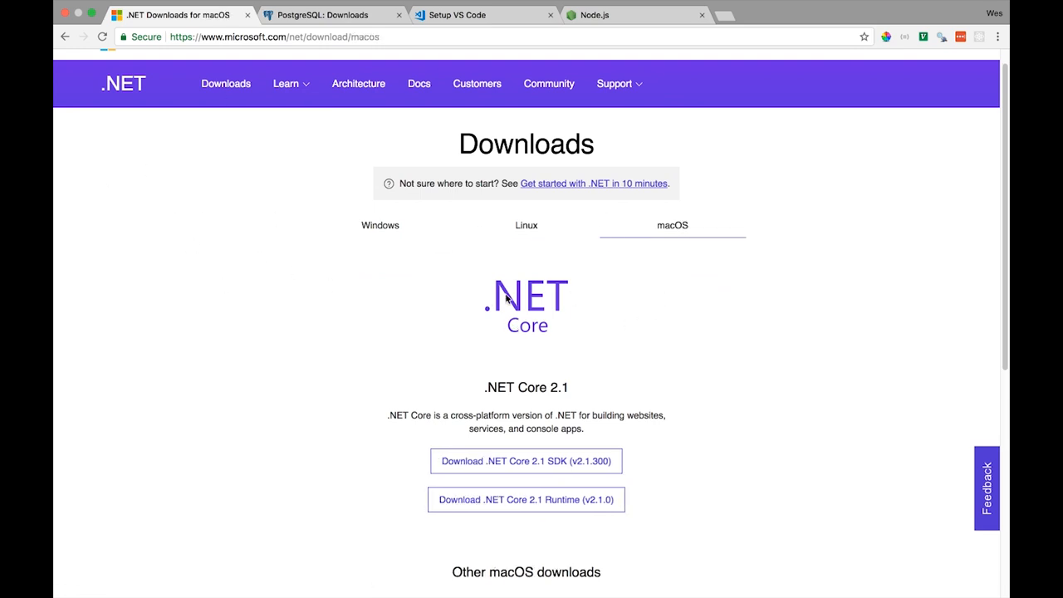
{"action": "mouse_move", "coordinate": [459, 329]}
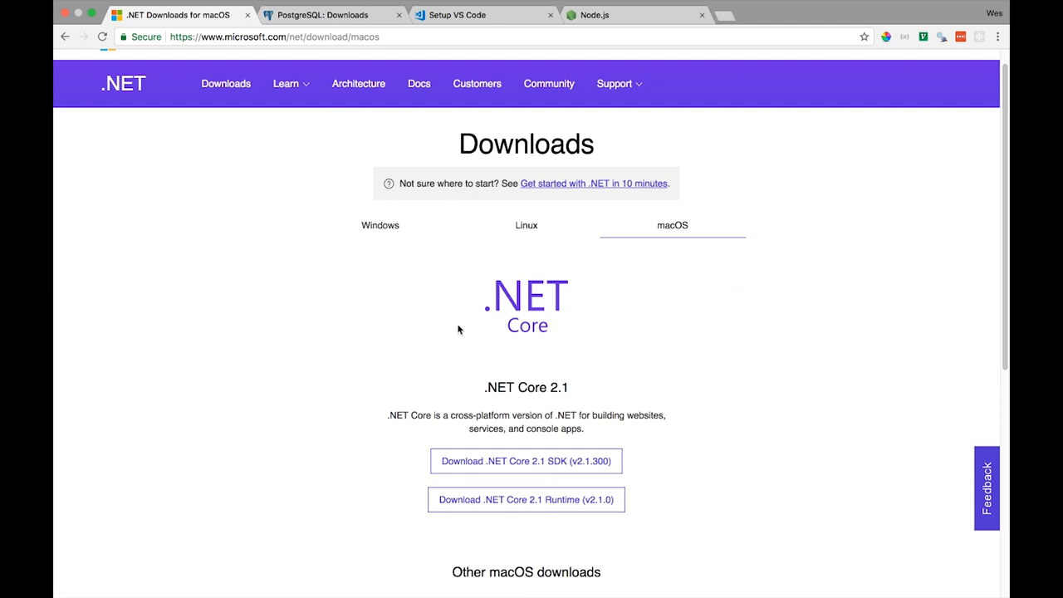
{"action": "scroll", "scroll_direction": "down", "scroll_amount": 3}
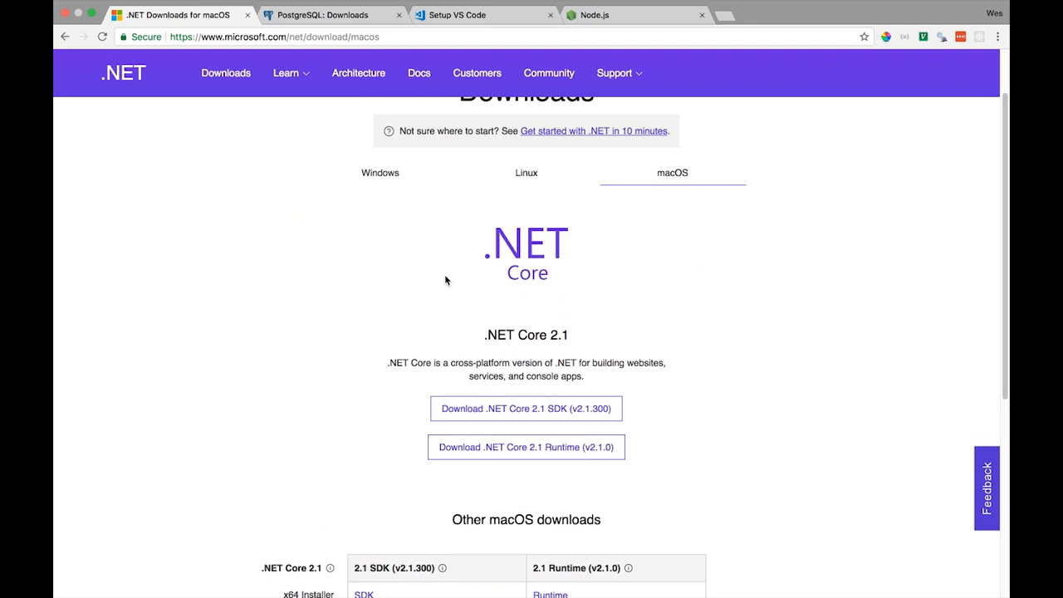
{"action": "scroll", "scroll_direction": "up", "scroll_amount": 3}
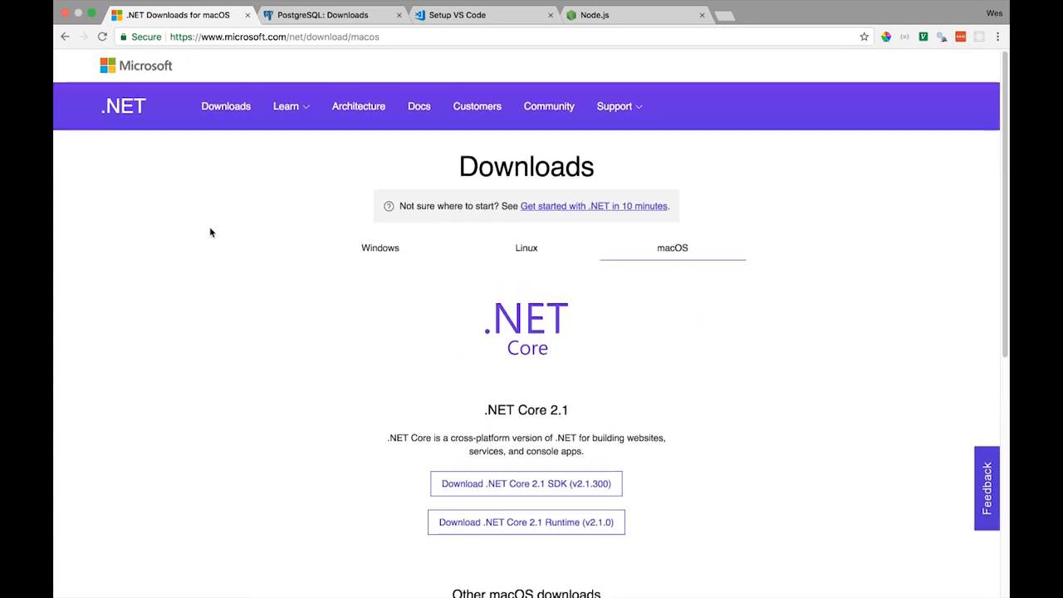
Show the PostgreSQL downloads page and scroll through its BSD, Linux, macOS, Solaris and Windows packages
{"action": "left_click", "coordinate": [323, 13]}
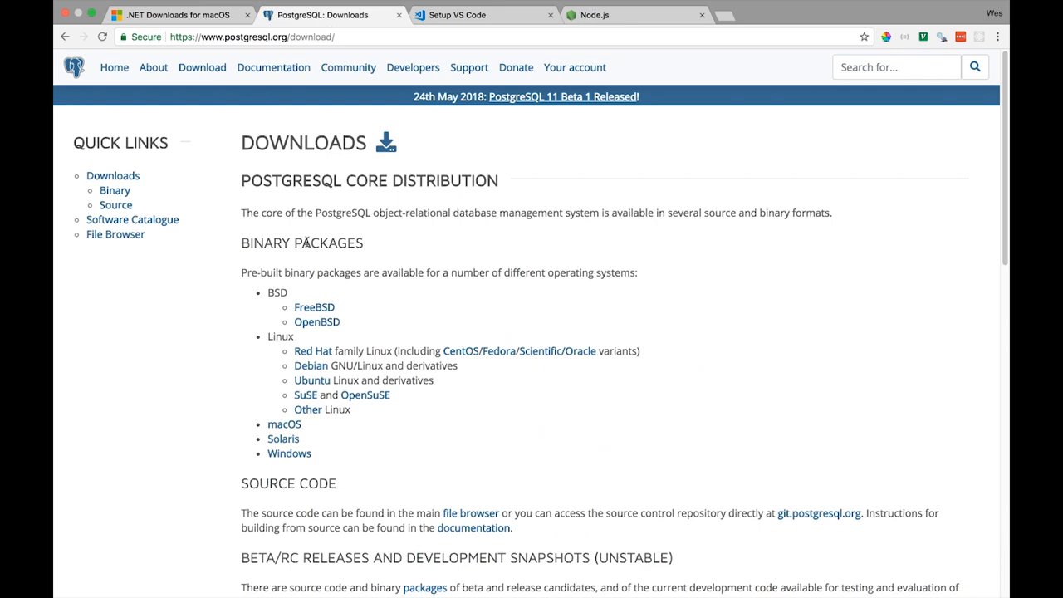
{"action": "scroll", "scroll_direction": "down", "scroll_amount": 3}
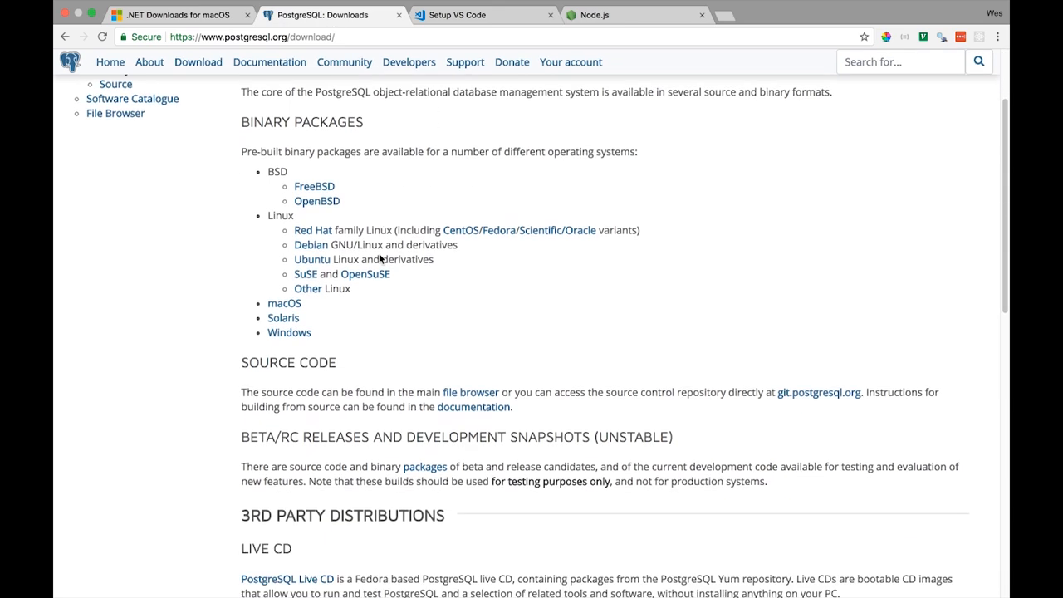
{"action": "scroll", "scroll_direction": "down", "scroll_amount": 3}
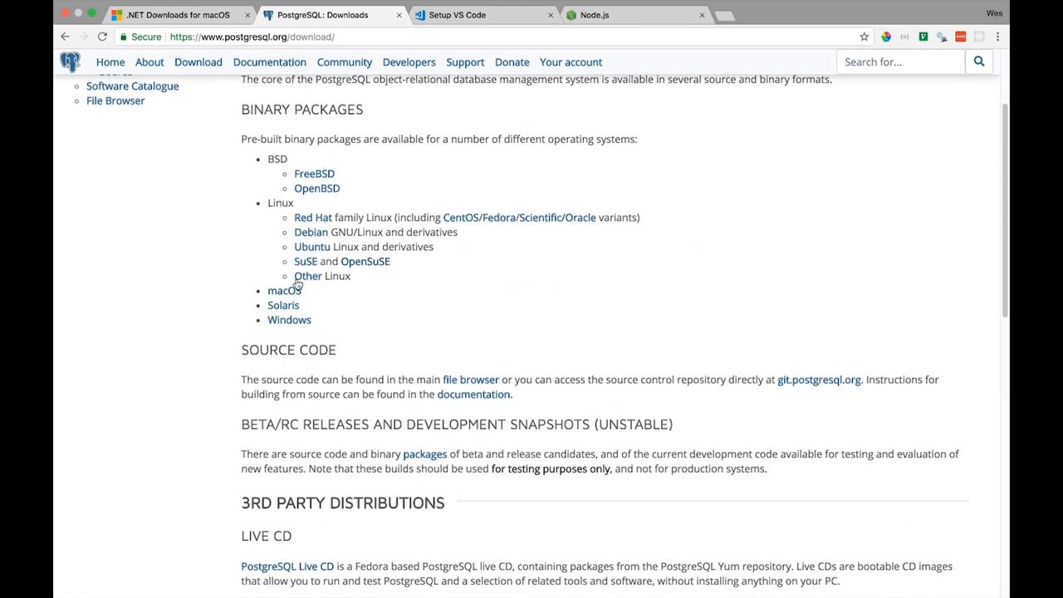
{"action": "scroll", "scroll_direction": "down", "scroll_amount": 3}
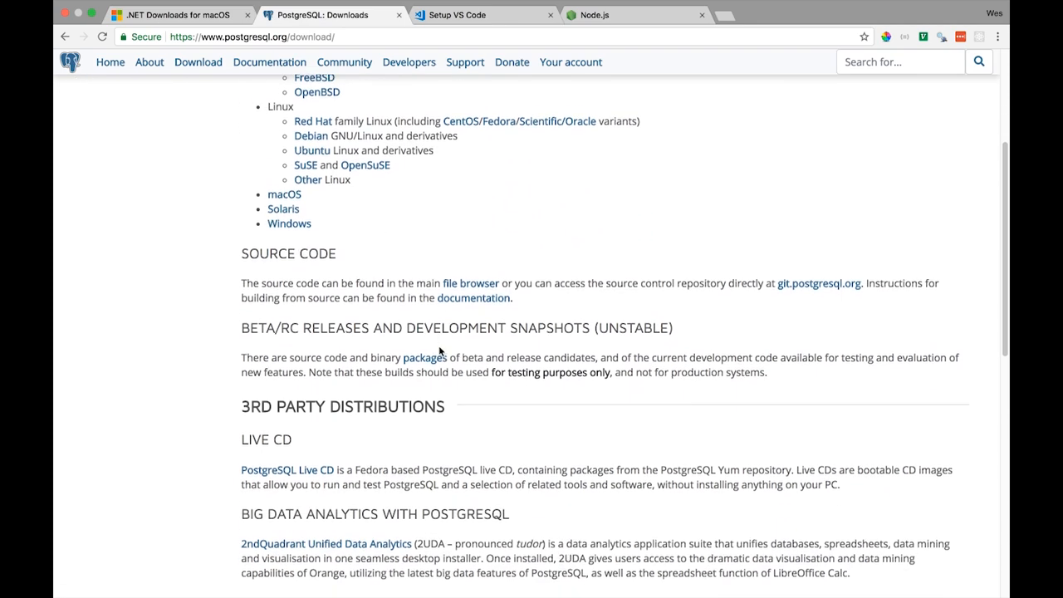
{"action": "scroll", "scroll_direction": "up", "scroll_amount": 3}
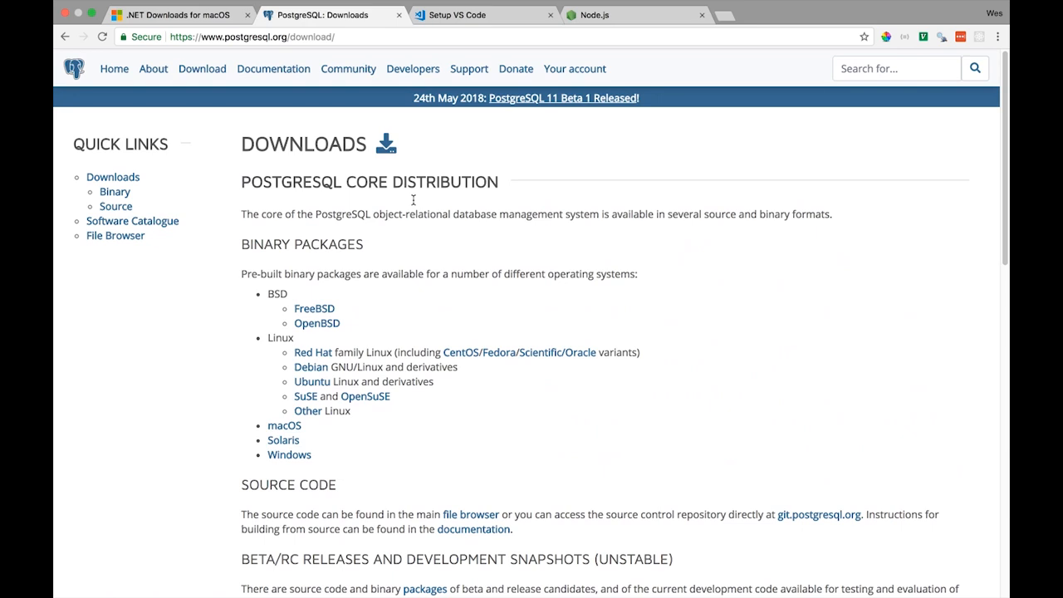
{"action": "scroll", "scroll_direction": "down", "scroll_amount": 3}
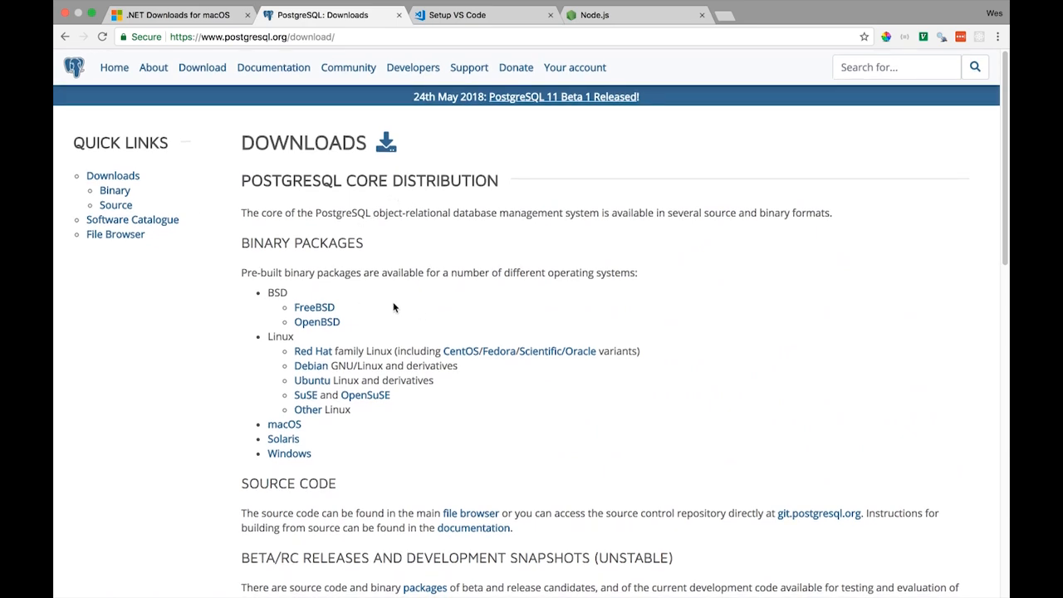
{"action": "mouse_move", "coordinate": [628, 15]}
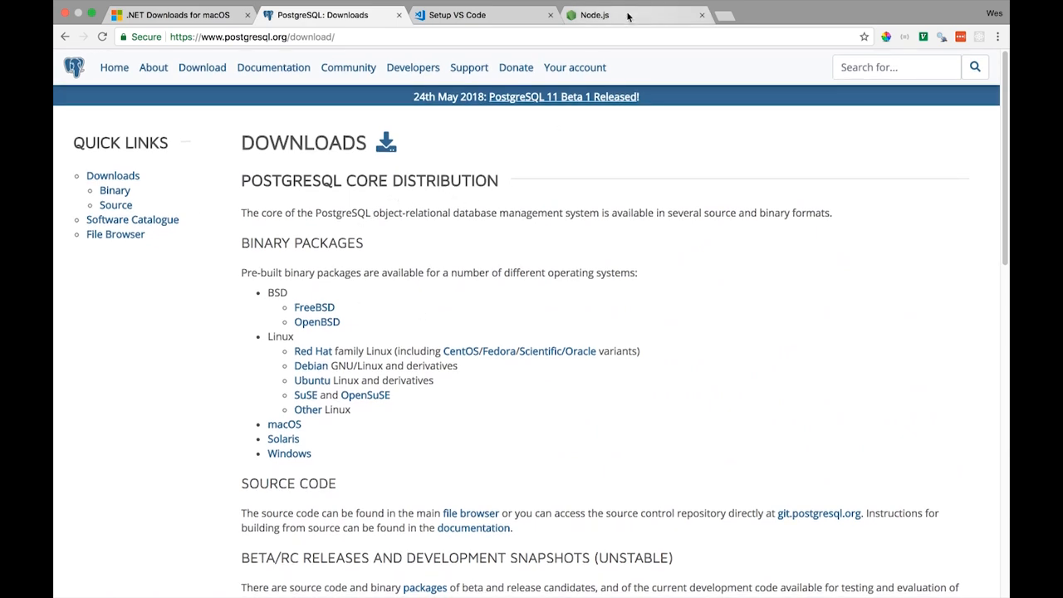
Show the Node.js page offering macOS downloads for 8.11.2 LTS and 10.3.0 Current
{"action": "left_click", "coordinate": [595, 15]}
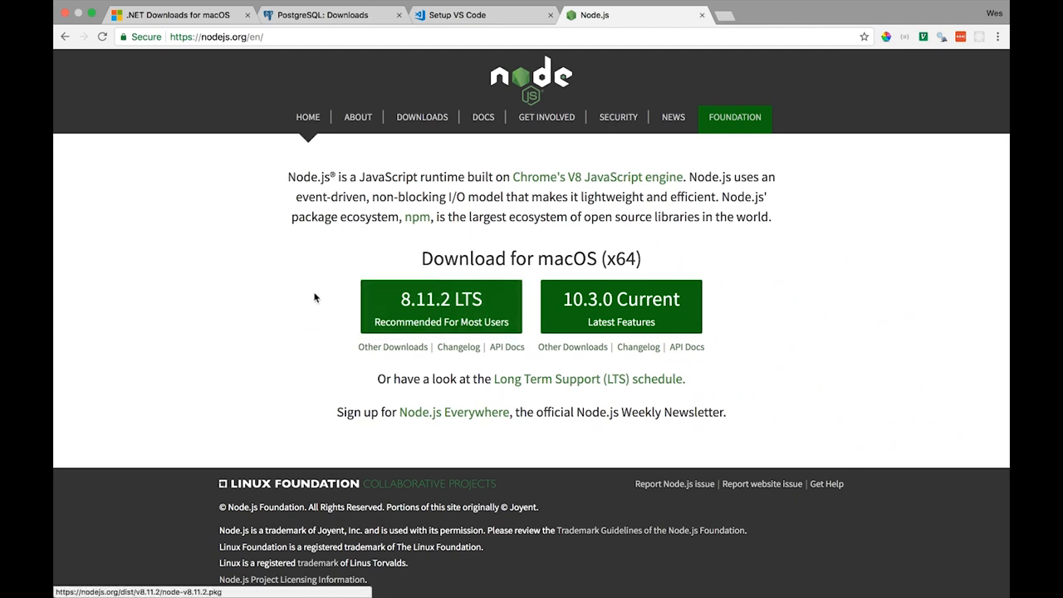
{"action": "mouse_move", "coordinate": [263, 349]}
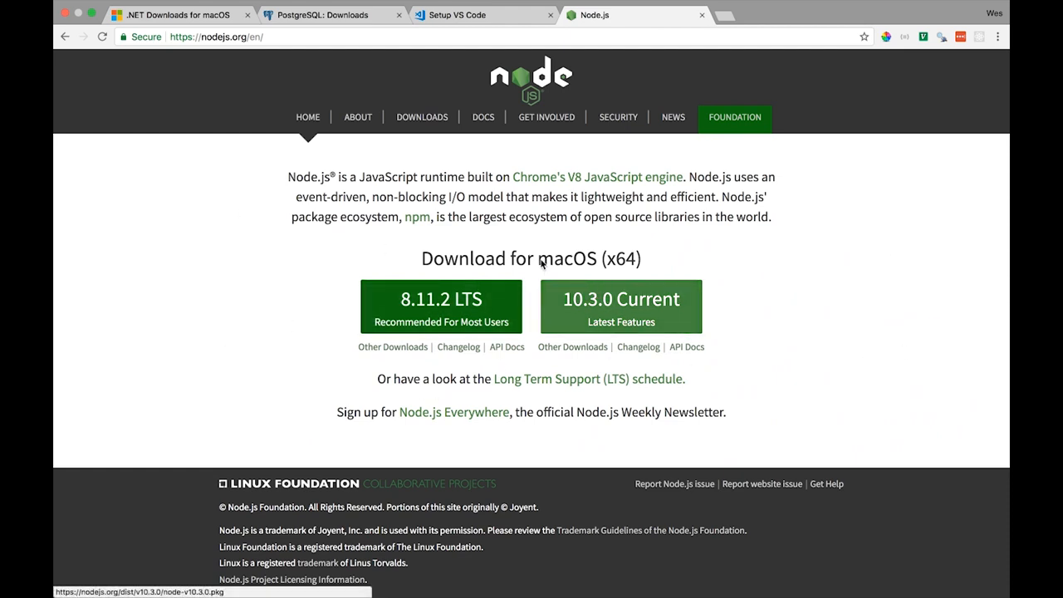
{"action": "mouse_move", "coordinate": [695, 96]}
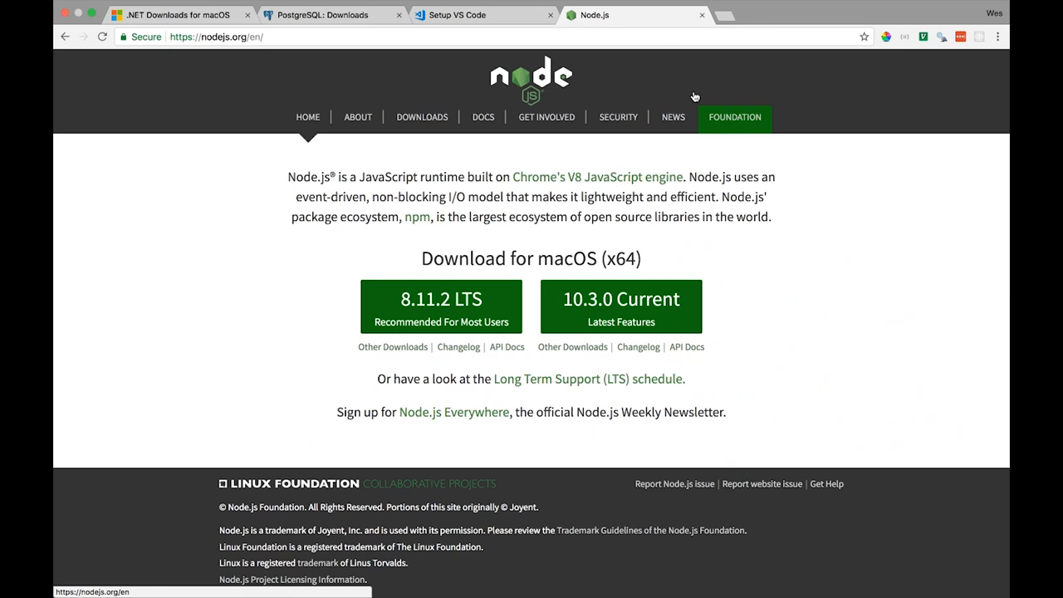
{"action": "mouse_move", "coordinate": [601, 370]}
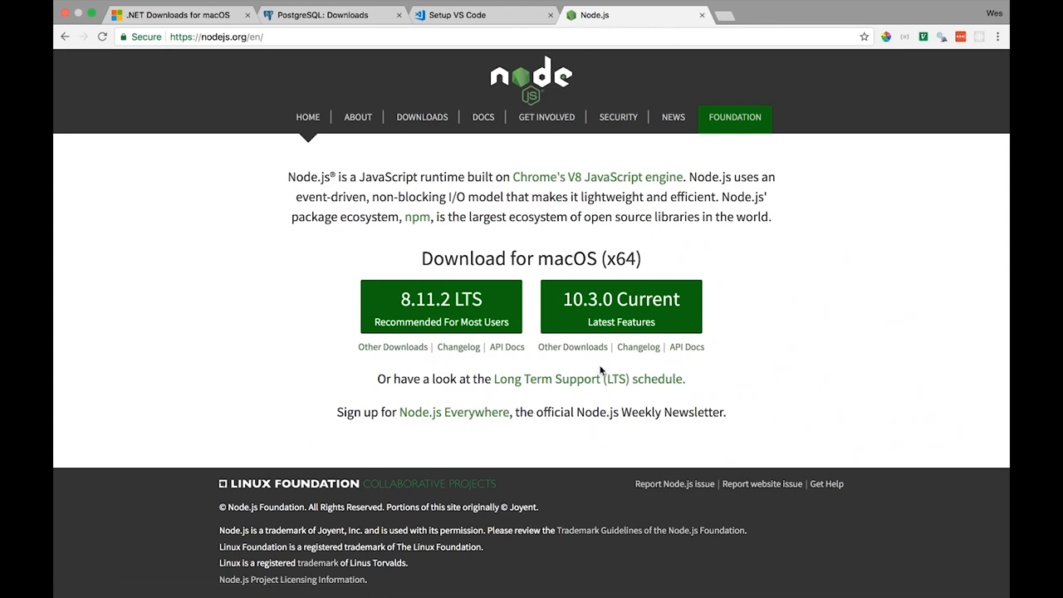
{"action": "mouse_move", "coordinate": [622, 307]}
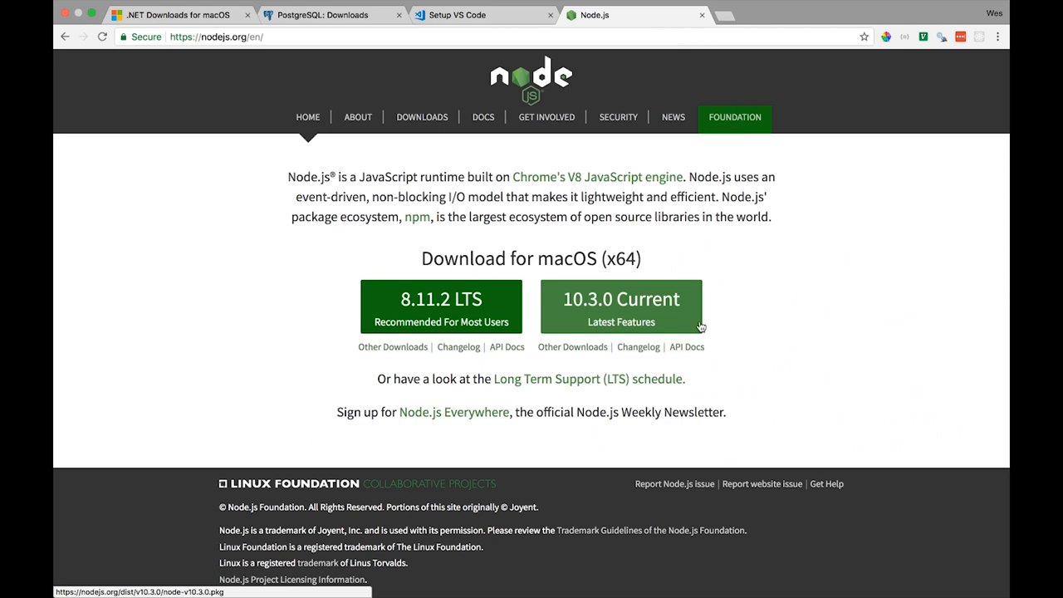
{"action": "mouse_move", "coordinate": [631, 363]}
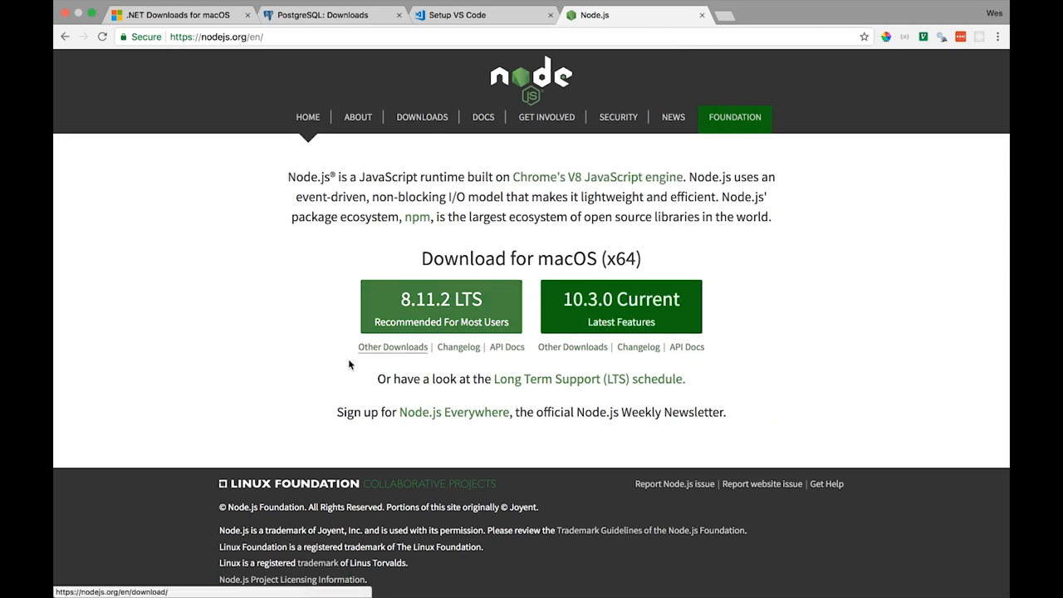
{"action": "mouse_move", "coordinate": [618, 116]}
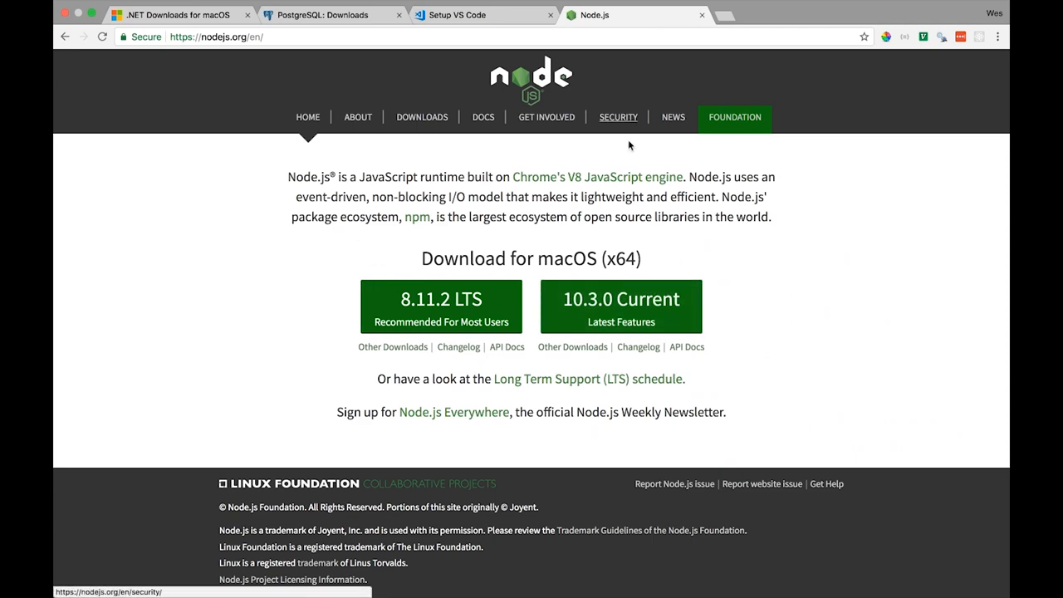
Show the code.visualstudio.com 'Setting up Visual Studio Code' overview page
{"action": "left_click", "coordinate": [701, 15]}
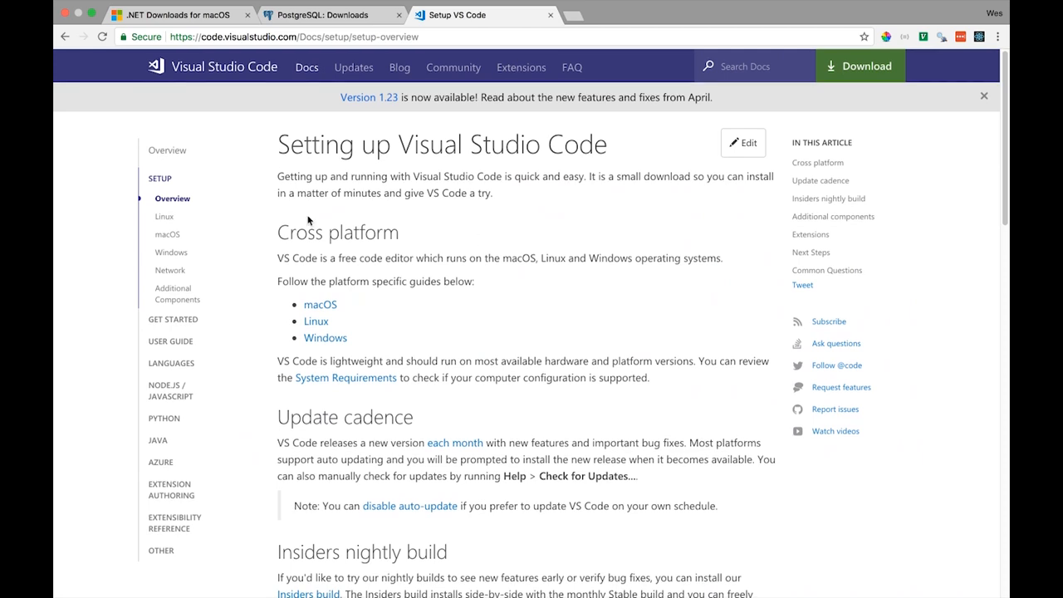
{"action": "mouse_move", "coordinate": [349, 252]}
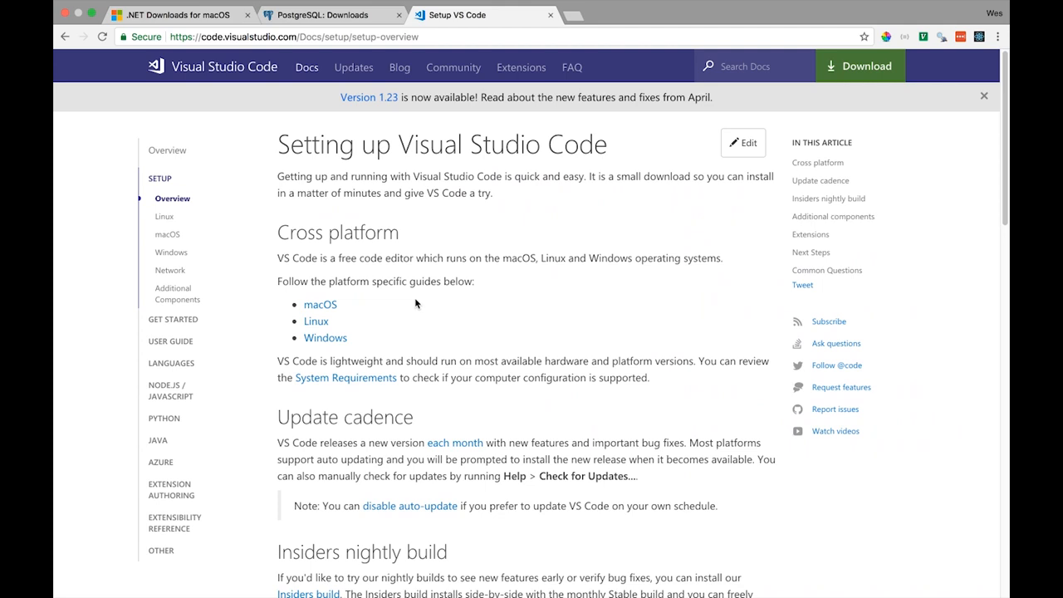
{"action": "mouse_move", "coordinate": [399, 346]}
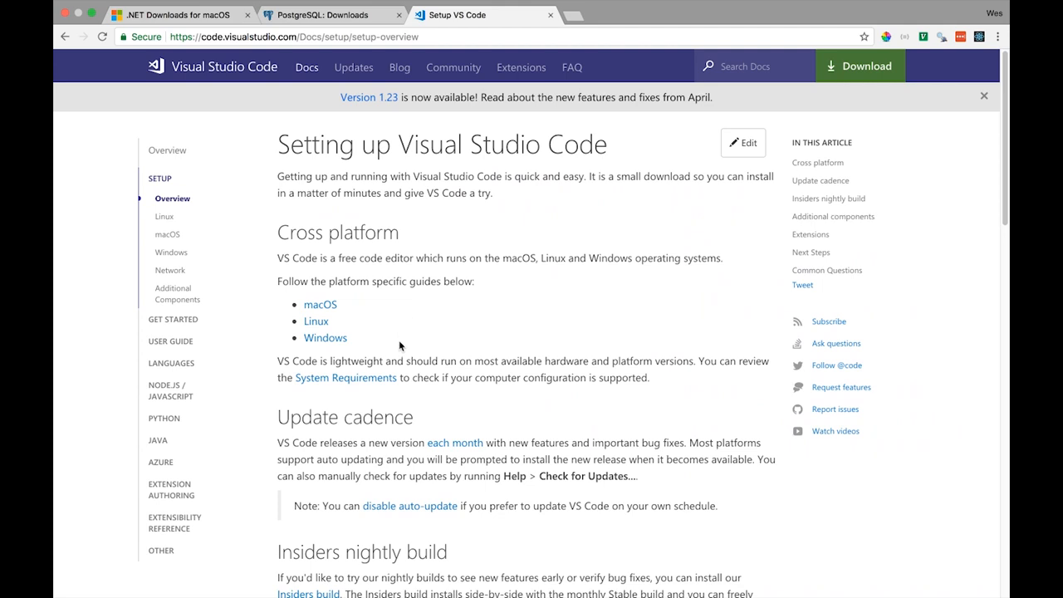
{"action": "mouse_move", "coordinate": [429, 416]}
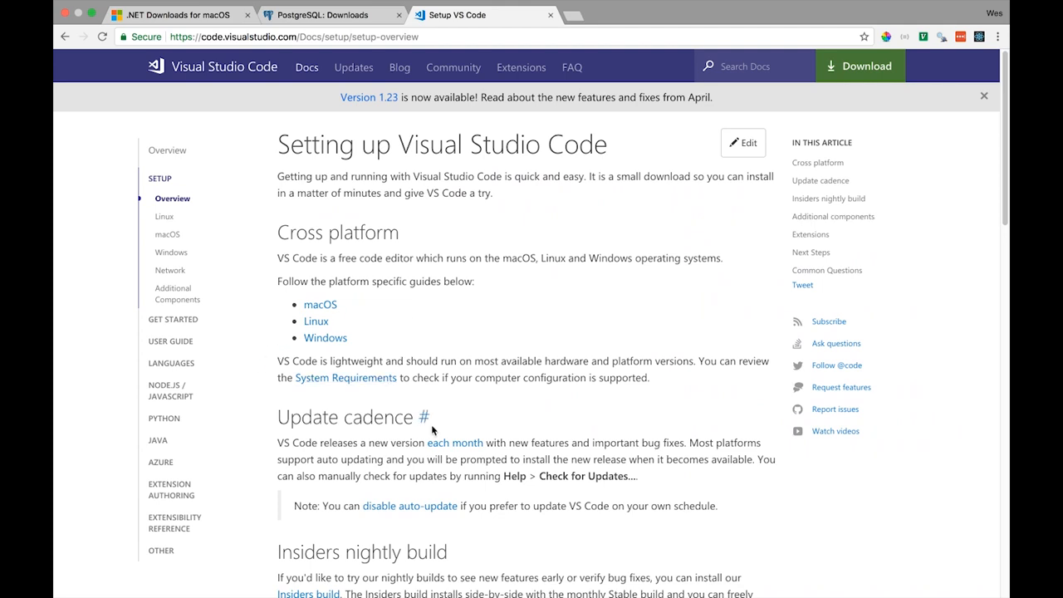
{"action": "mouse_move", "coordinate": [469, 373]}
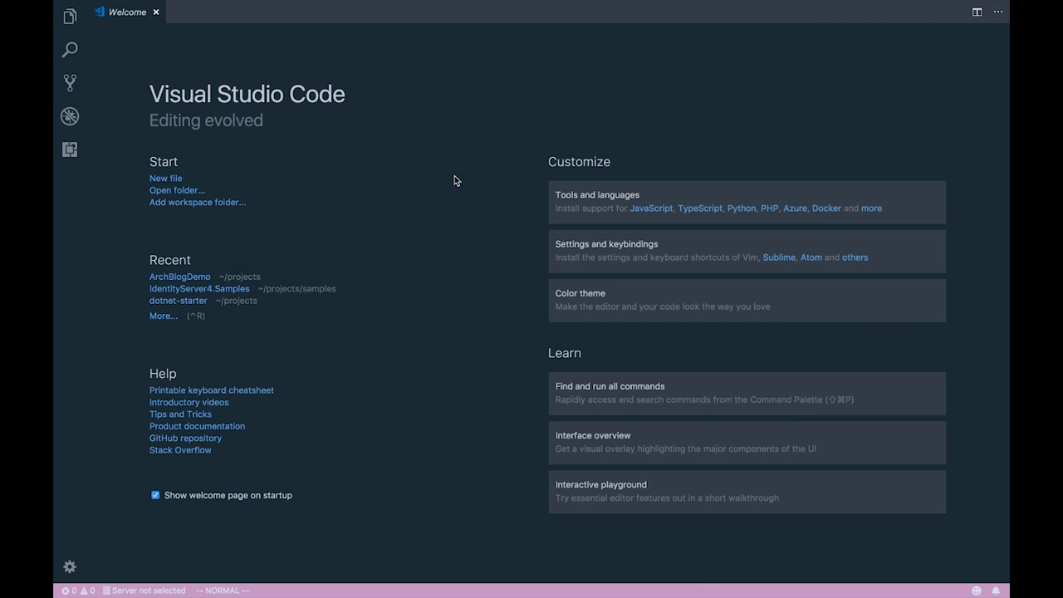
{"action": "mouse_move", "coordinate": [426, 200]}
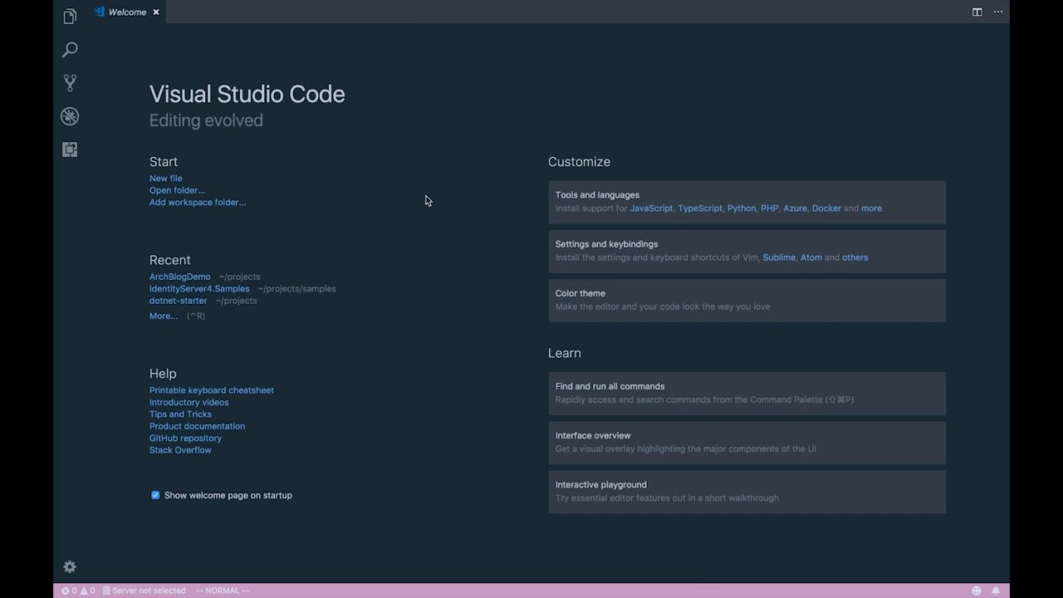
{"action": "mouse_move", "coordinate": [407, 249]}
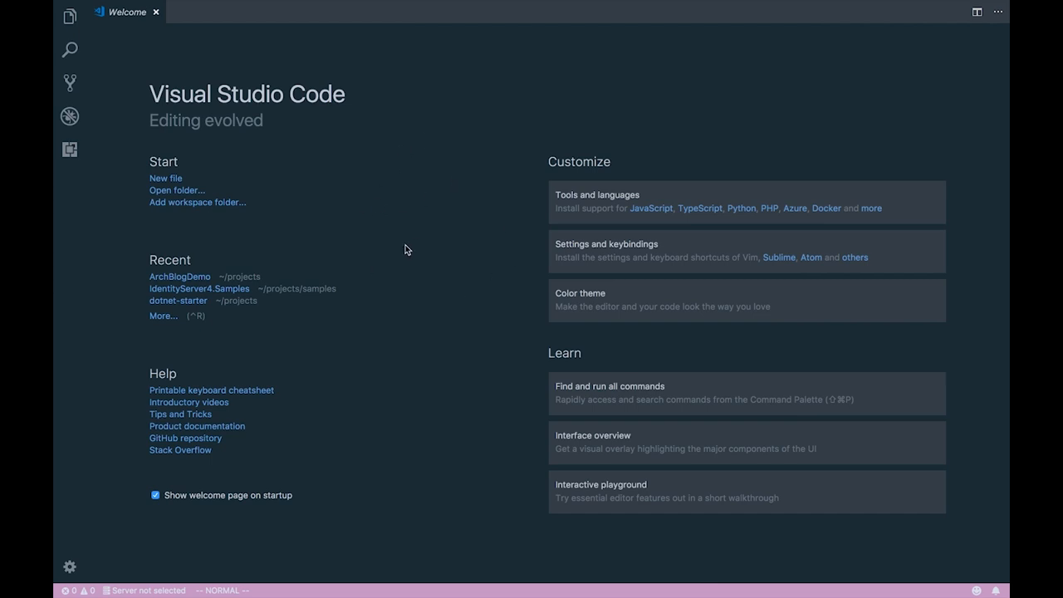
{"action": "mouse_move", "coordinate": [455, 219]}
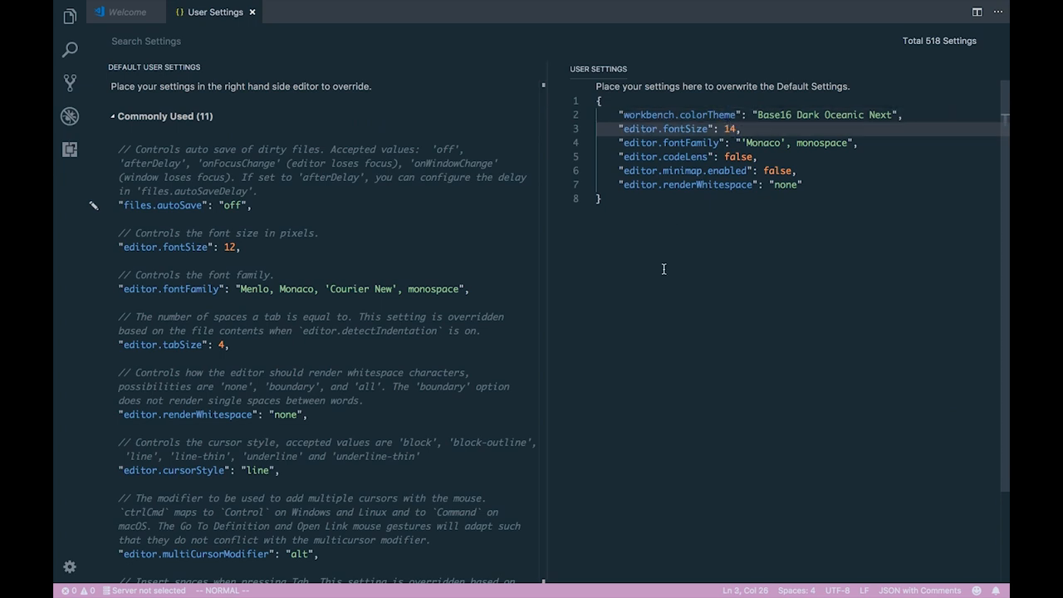
Change editor.fontSize to 16 in the Visual Studio Code User Settings JSON
{"action": "type", "text": "w"}
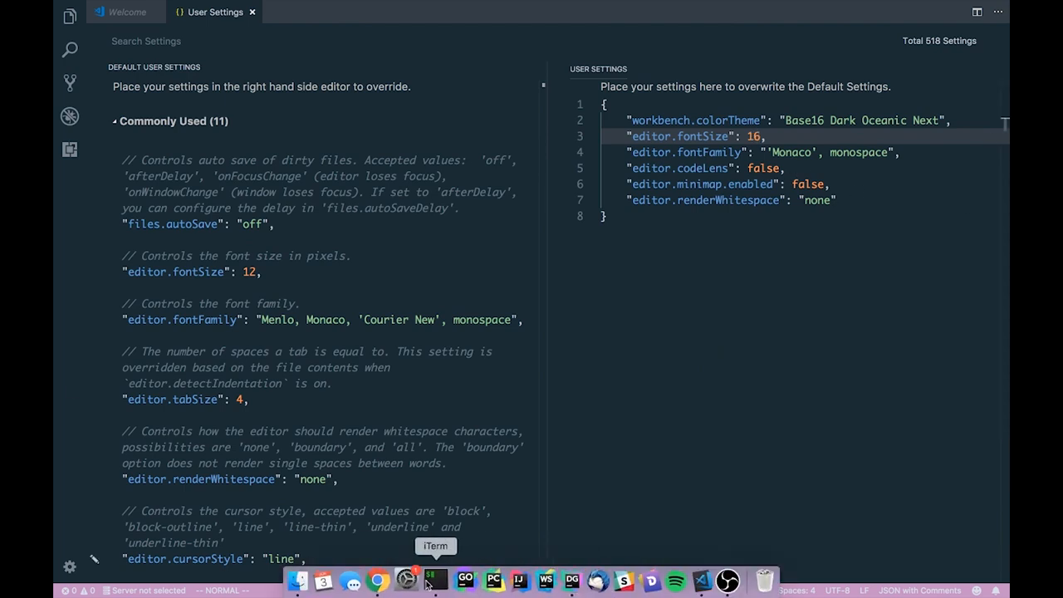
Bring iTerm2 forward at an empty prompt in the ~/projects folder
{"action": "left_click", "coordinate": [432, 581]}
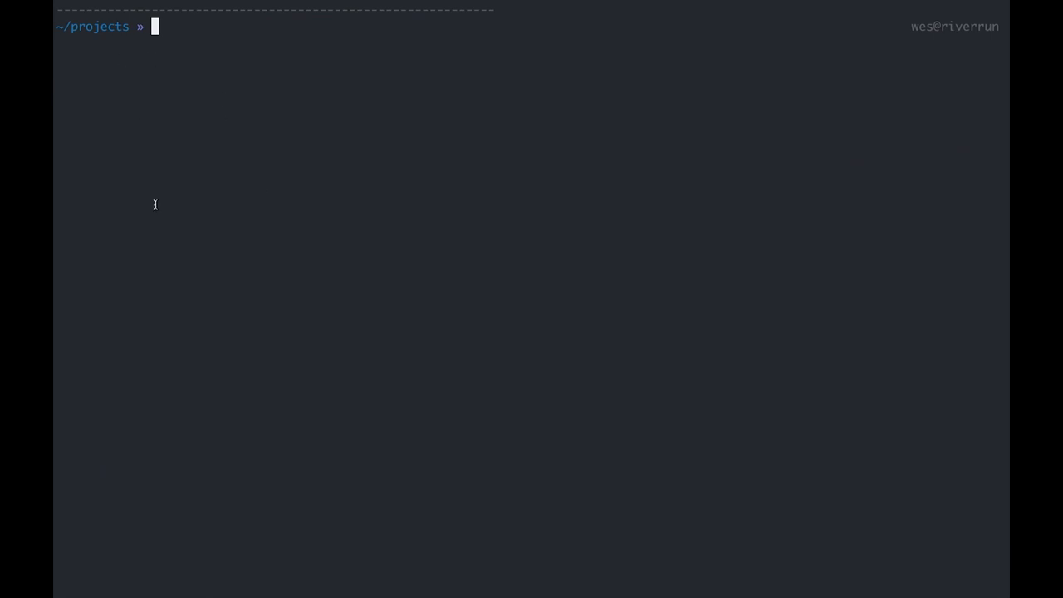
{"action": "mouse_move", "coordinate": [131, 95]}
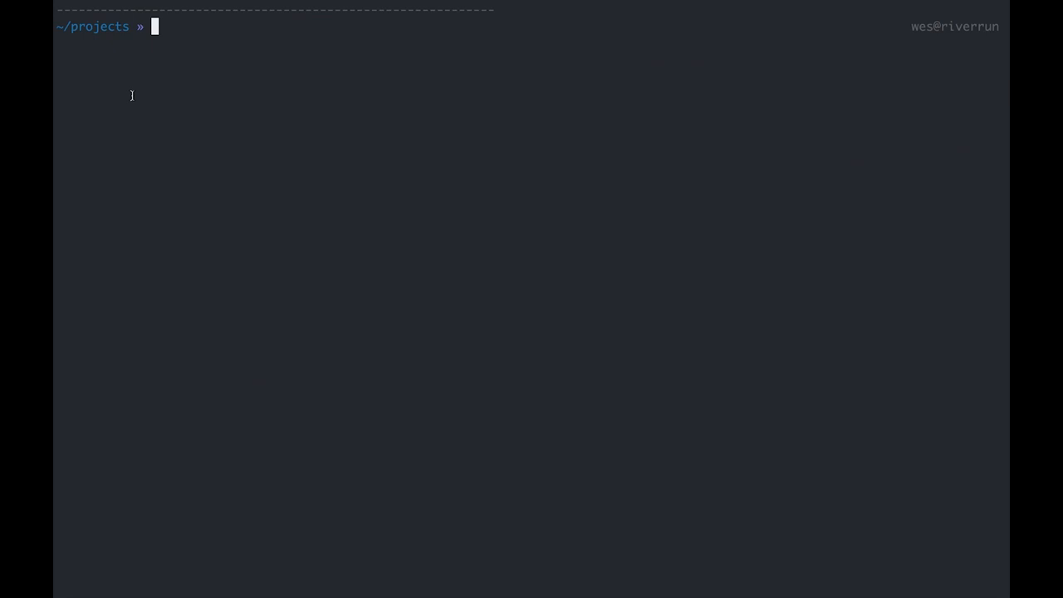
{"action": "mouse_move", "coordinate": [385, 223]}
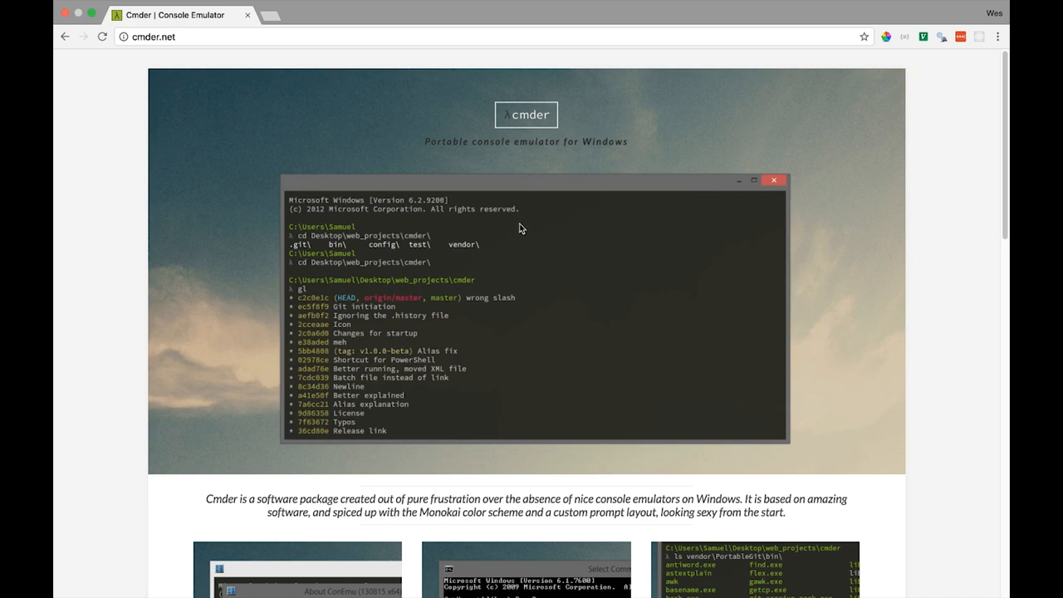
{"action": "scroll", "scroll_direction": "down", "scroll_amount": 3}
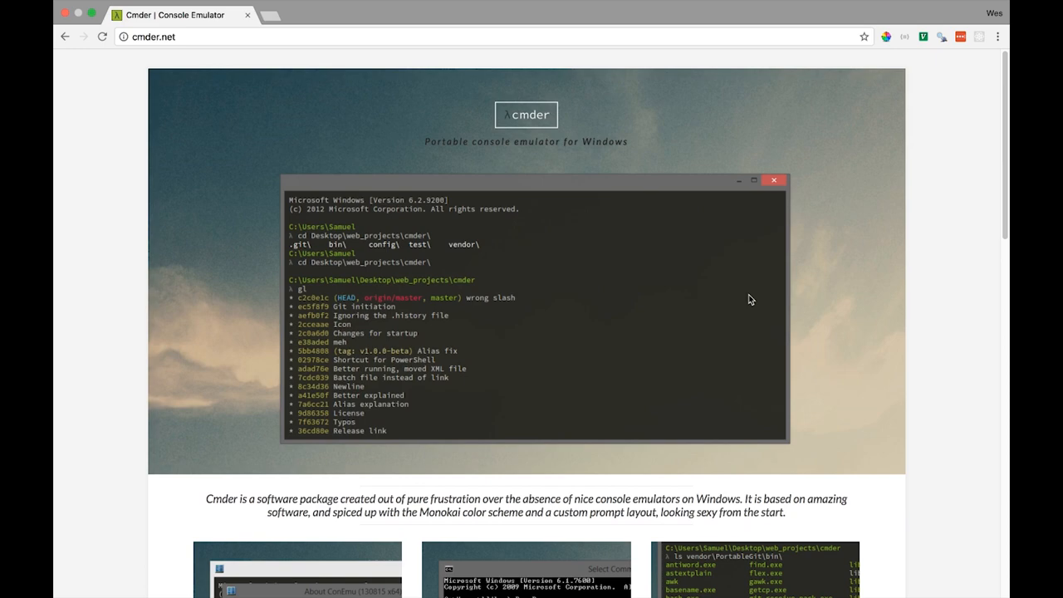
{"action": "scroll", "scroll_direction": "down", "scroll_amount": 3}
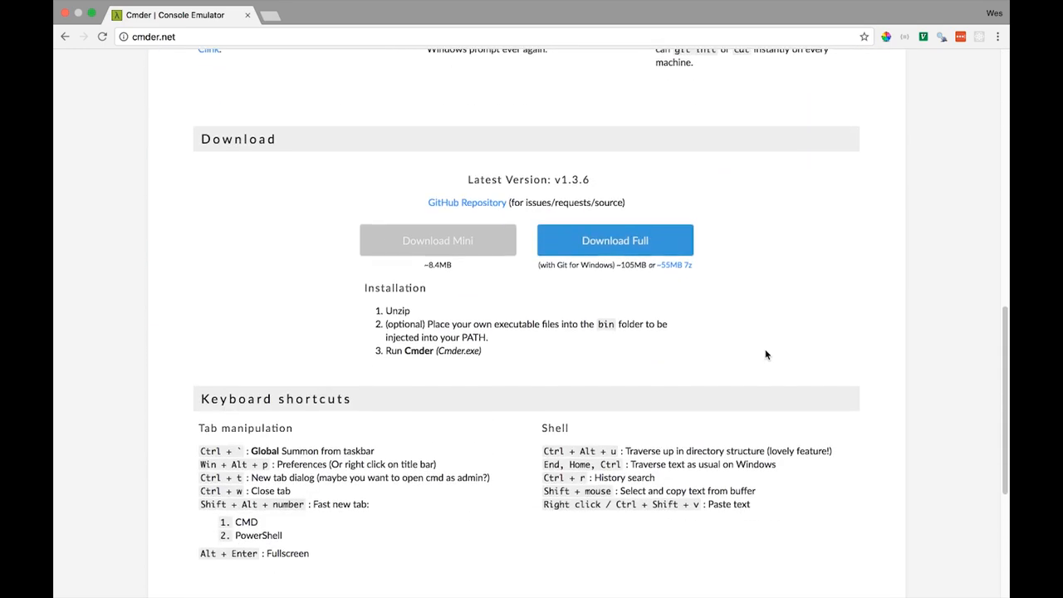
{"action": "scroll", "scroll_direction": "down", "scroll_amount": 3}
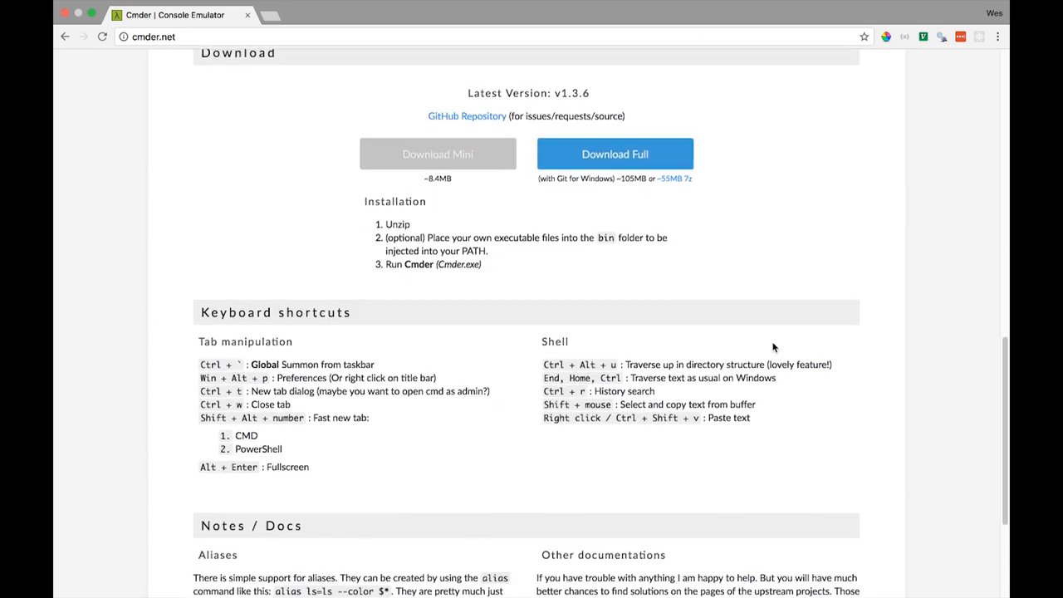
{"action": "scroll", "scroll_direction": "down", "scroll_amount": 3}
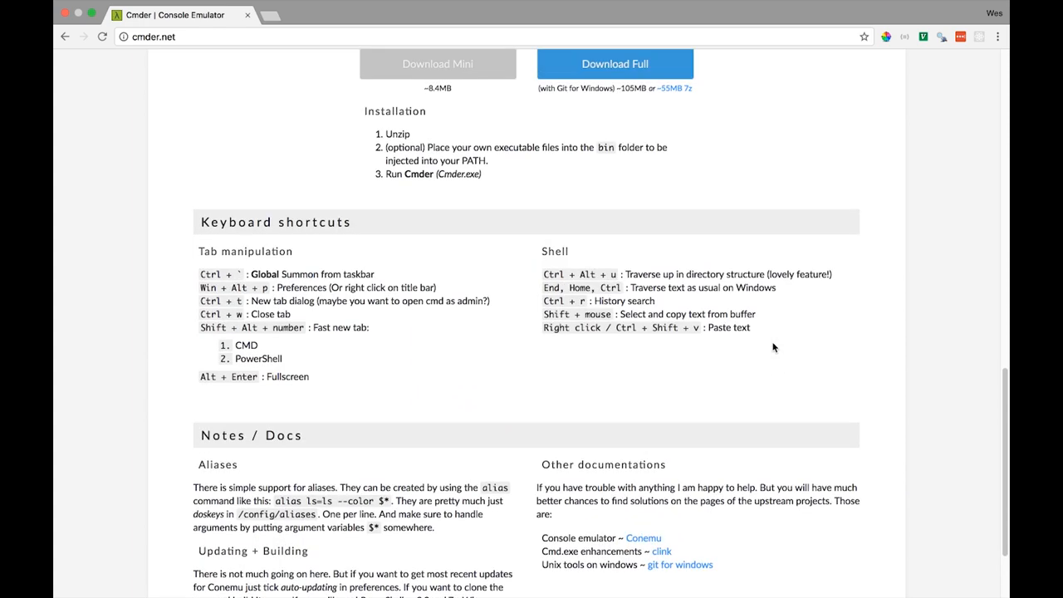
{"action": "scroll", "scroll_direction": "up", "scroll_amount": 3}
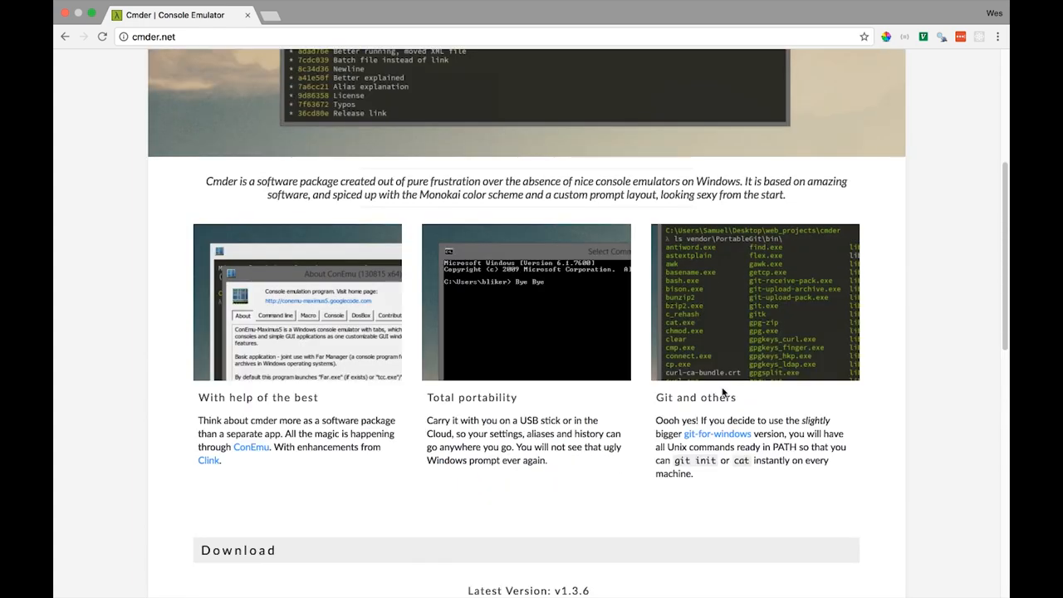
{"action": "mouse_move", "coordinate": [884, 382]}
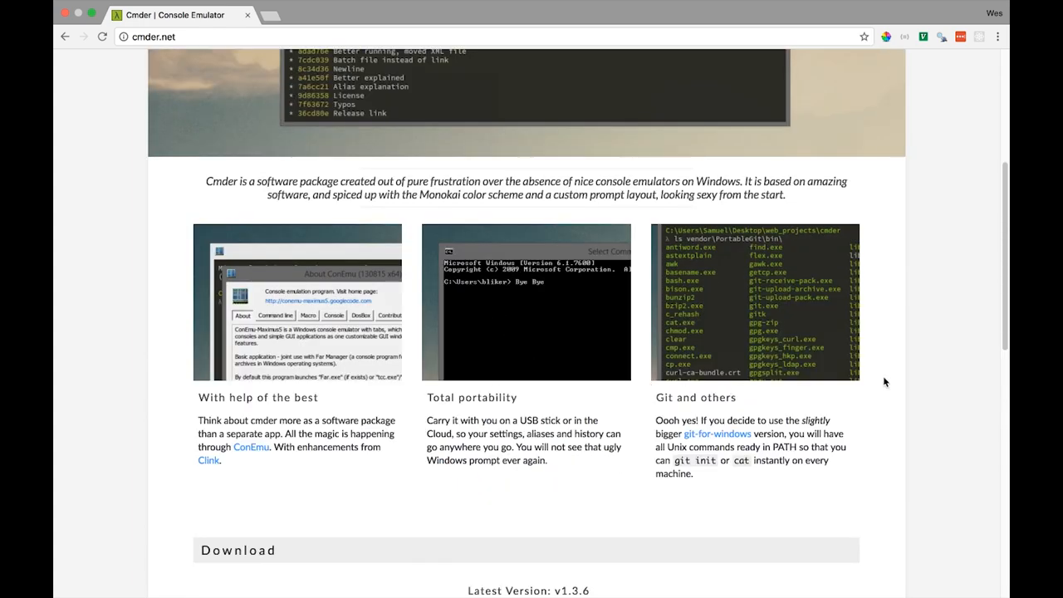
{"action": "mouse_move", "coordinate": [605, 355]}
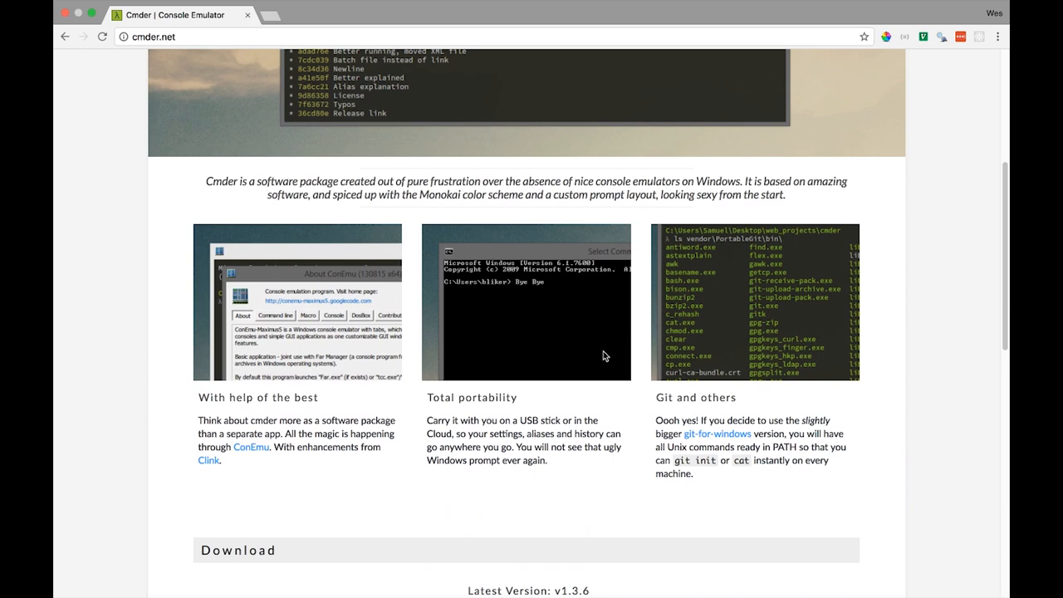
{"action": "scroll", "scroll_direction": "down", "scroll_amount": 3}
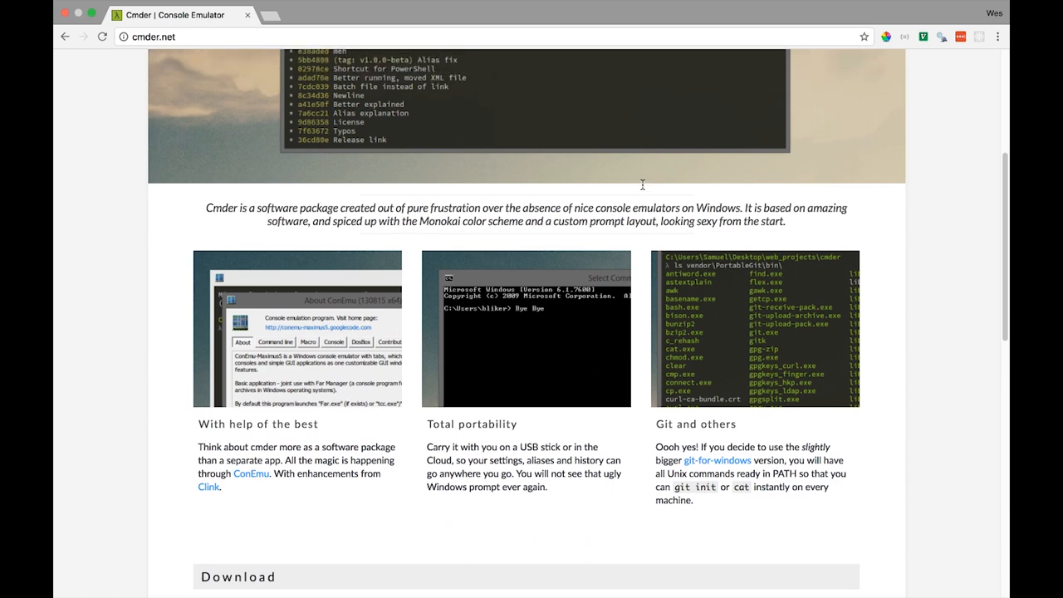
{"action": "scroll", "scroll_direction": "up", "scroll_amount": 3}
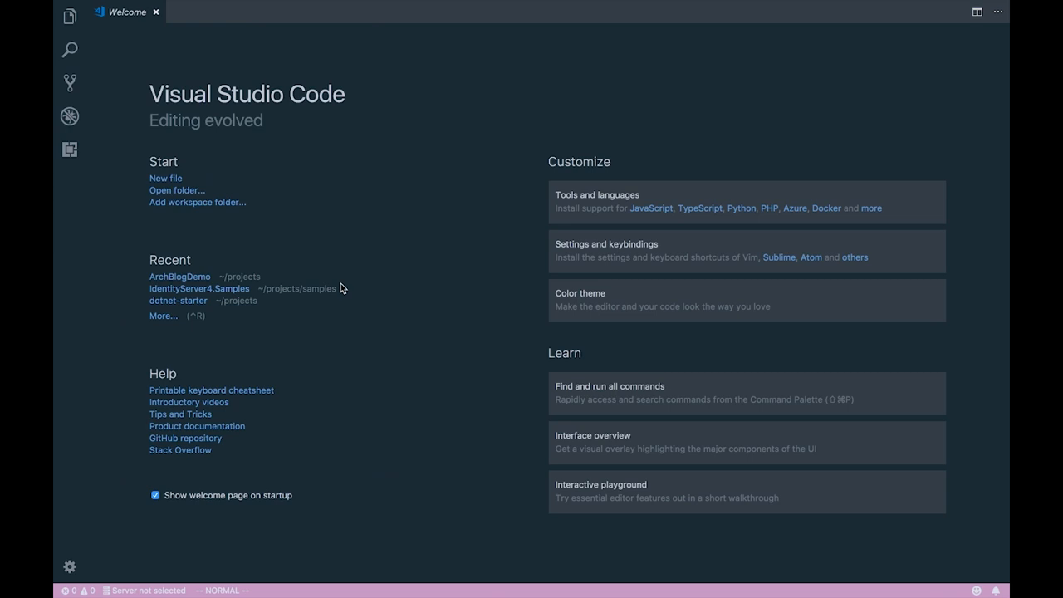
{"action": "mouse_move", "coordinate": [510, 141]}
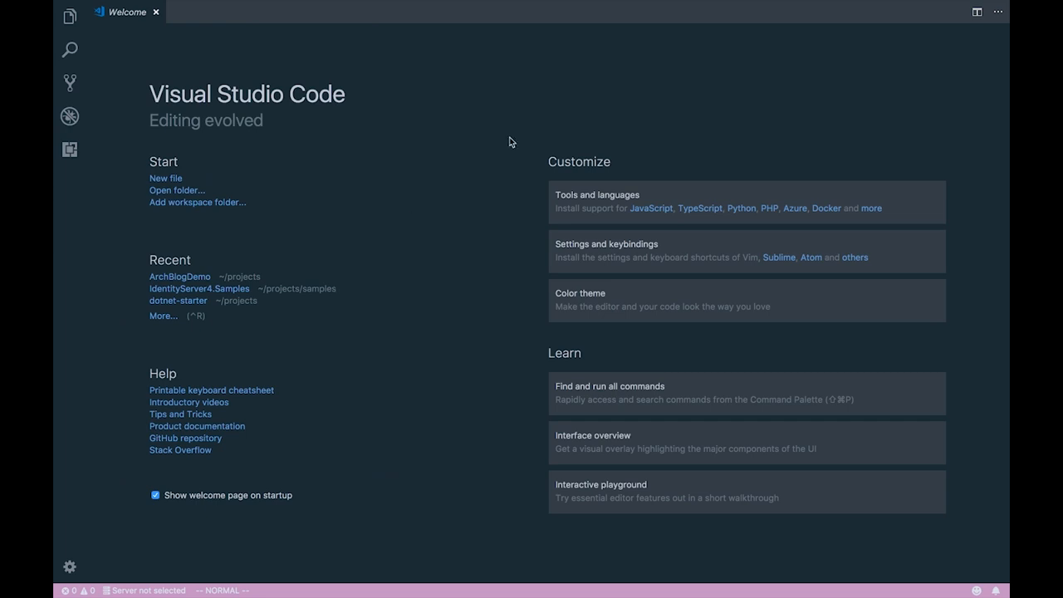
{"action": "mouse_move", "coordinate": [472, 352]}
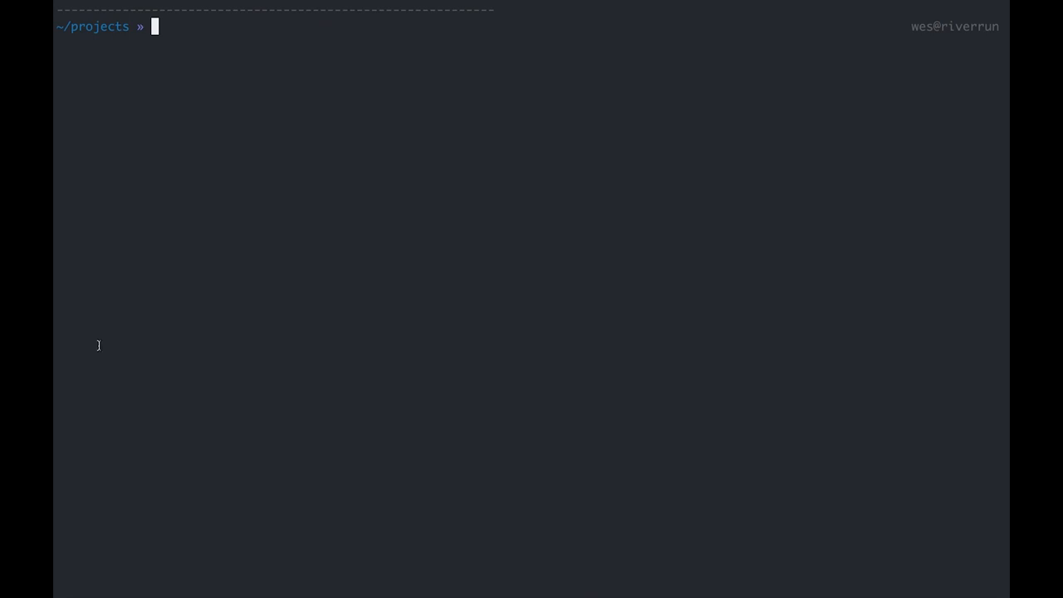
Run dotnet --version to confirm SDK 2.1.105 and begin another dotnet command
{"action": "type", "text": "dotnet"}
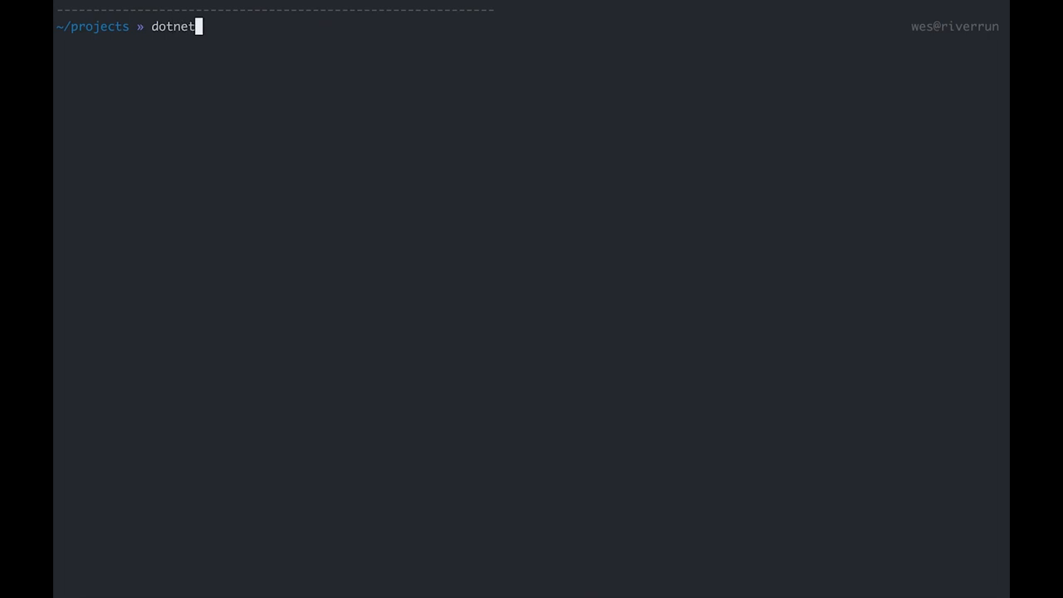
{"action": "type", "text": "--version"}
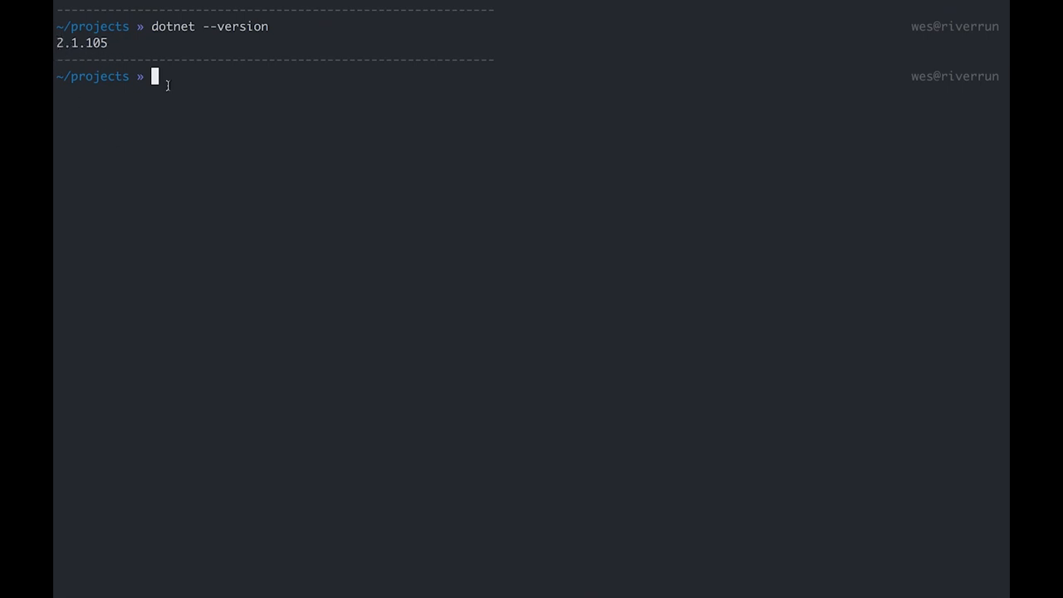
{"action": "mouse_move", "coordinate": [63, 575]}
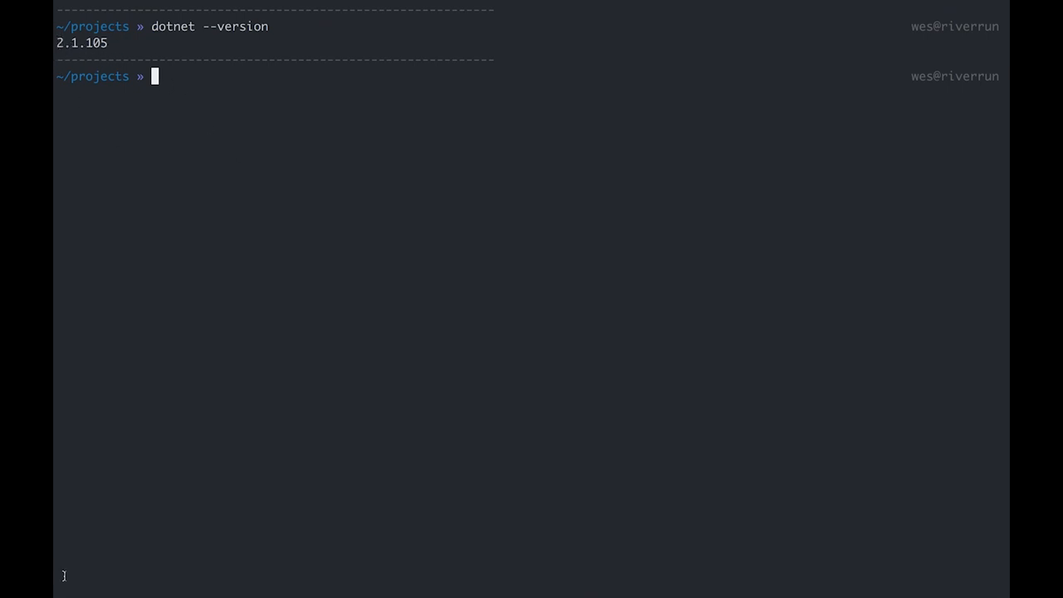
{"action": "type", "text": "dote"}
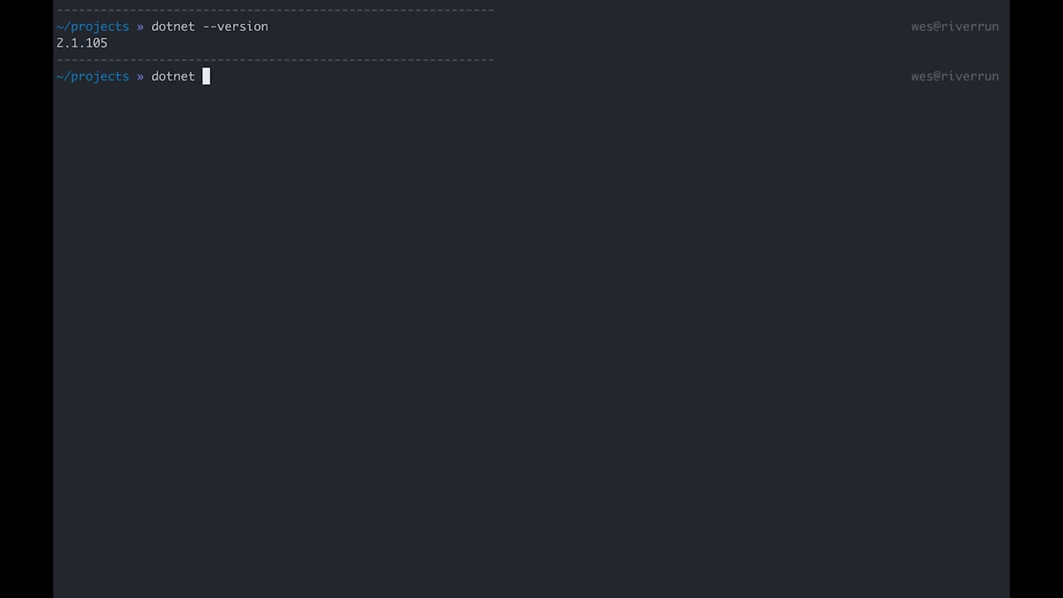
Run dotnet new -i IdentityServer4.Templates, review the template list, and clear the screen
{"action": "type", "text": "new -i"}
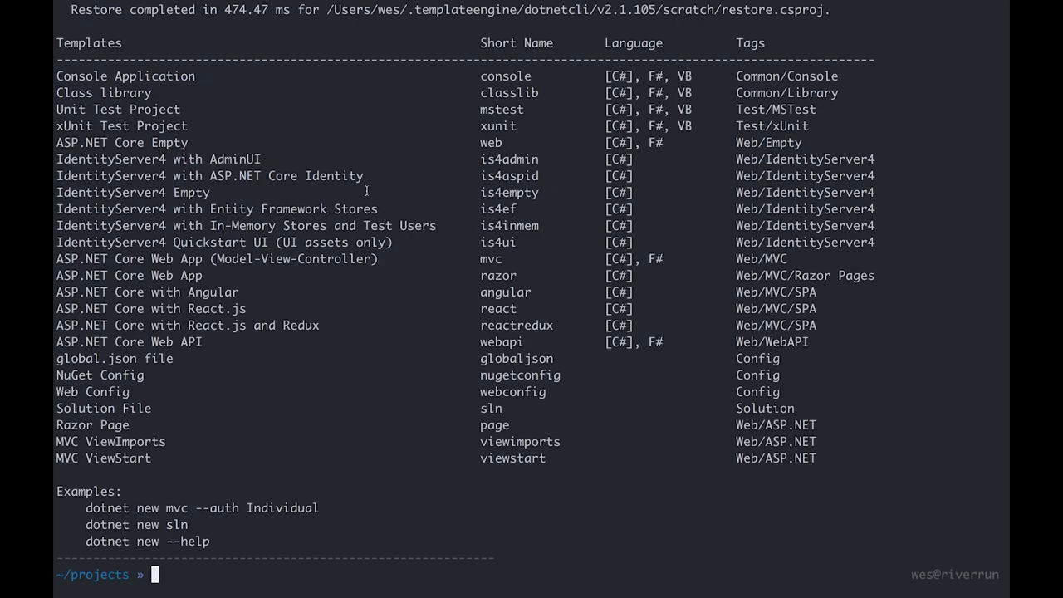
{"action": "mouse_move", "coordinate": [136, 93]}
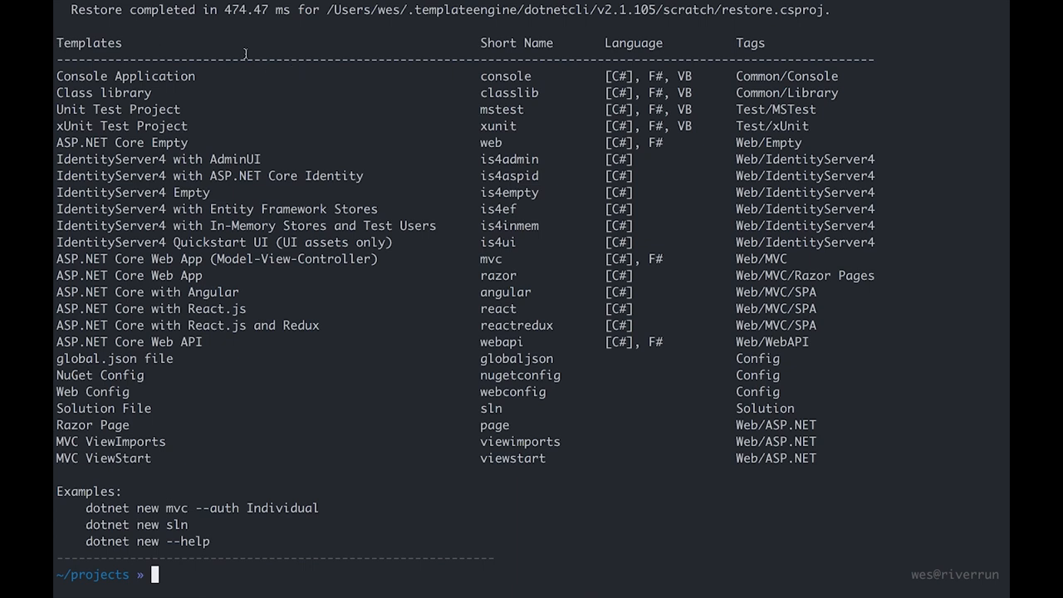
{"action": "mouse_move", "coordinate": [282, 233]}
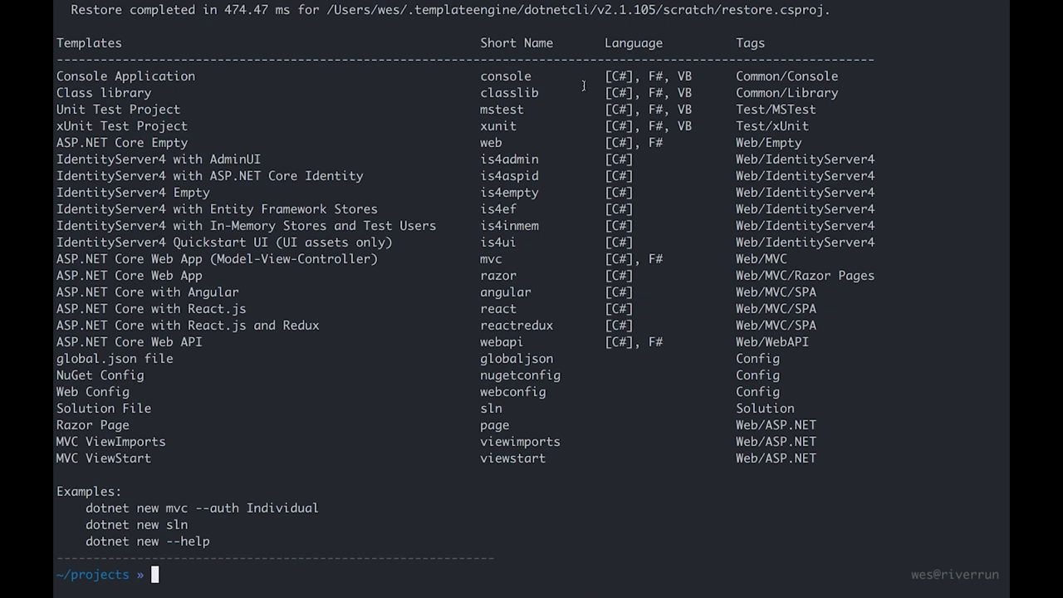
{"action": "mouse_move", "coordinate": [406, 421]}
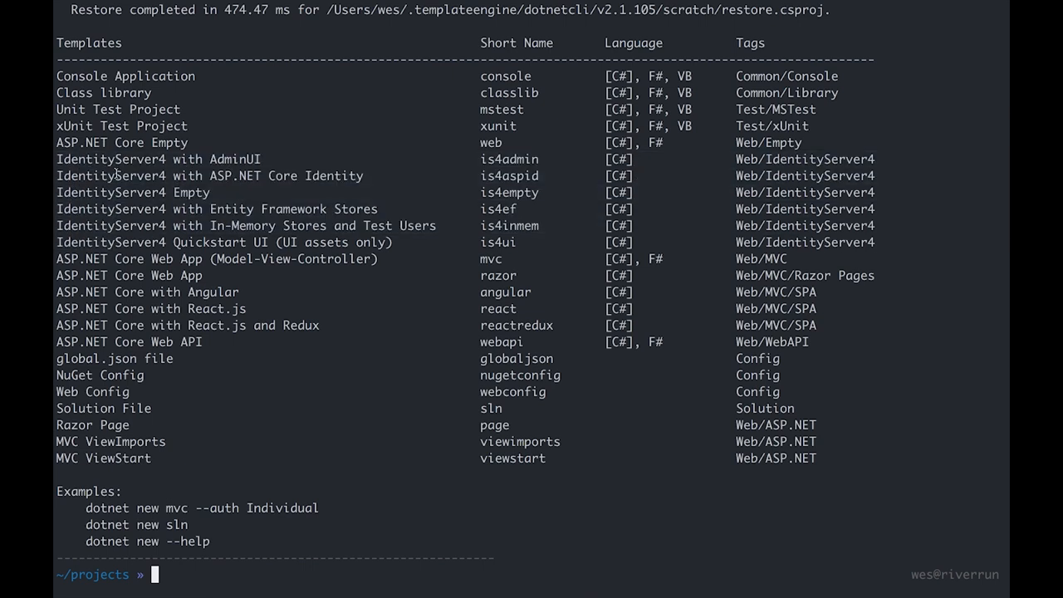
{"action": "mouse_move", "coordinate": [230, 285]}
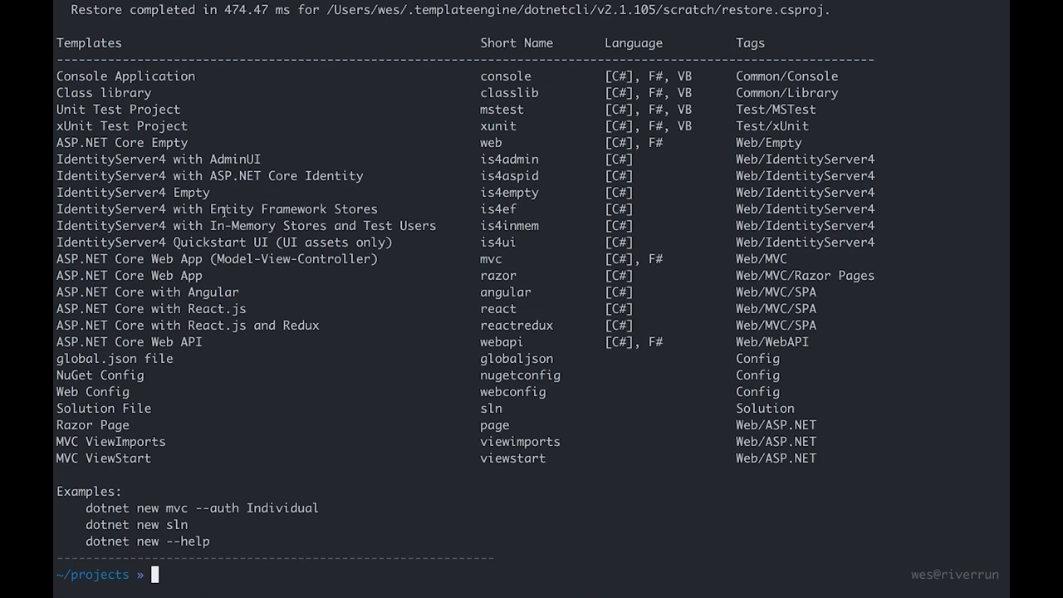
{"action": "mouse_move", "coordinate": [299, 166]}
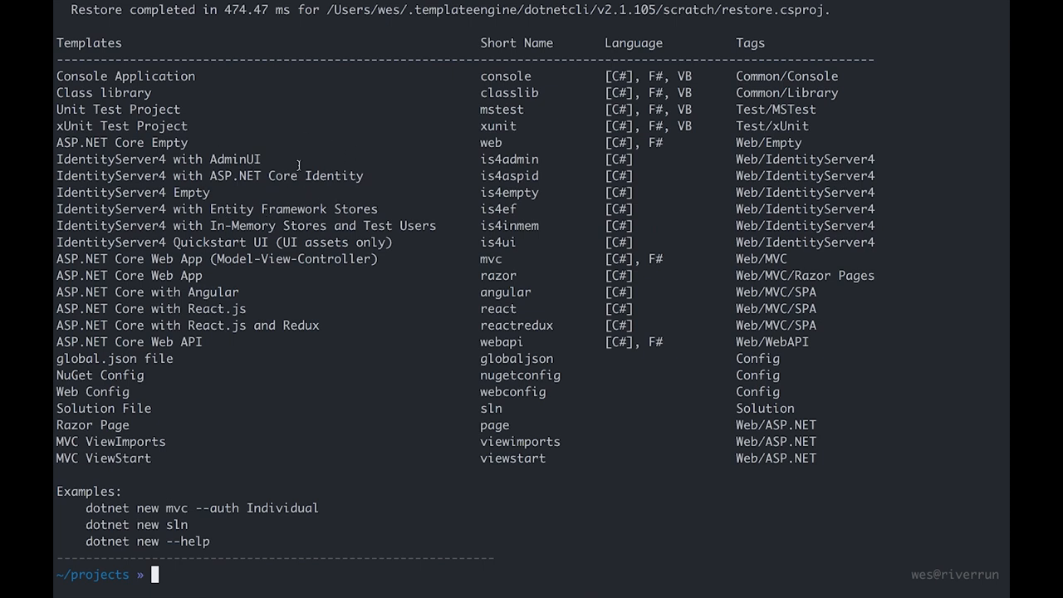
{"action": "double_click", "coordinate": [133, 192]}
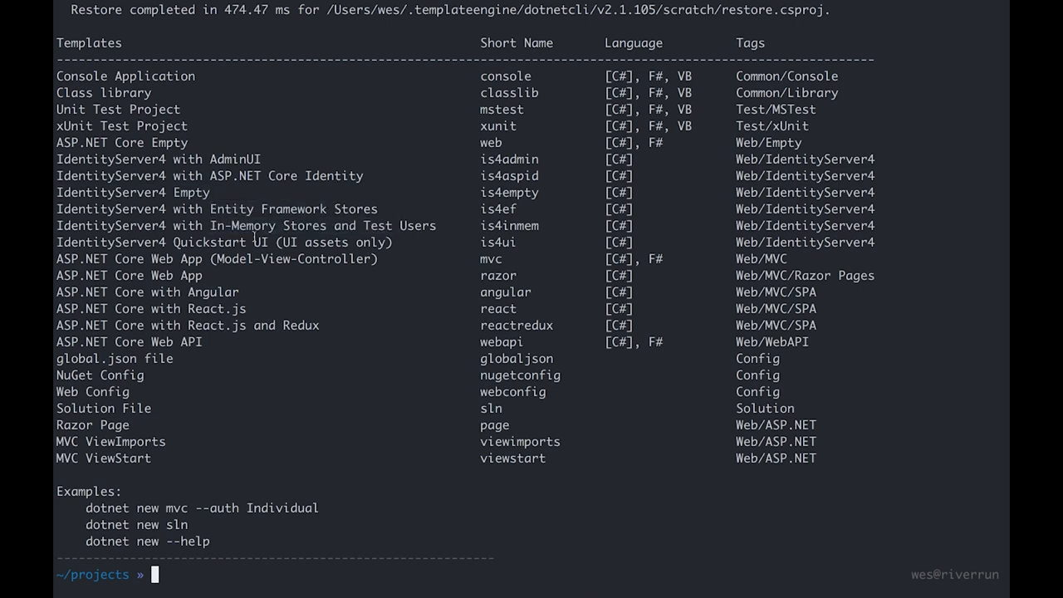
{"action": "mouse_move", "coordinate": [329, 293]}
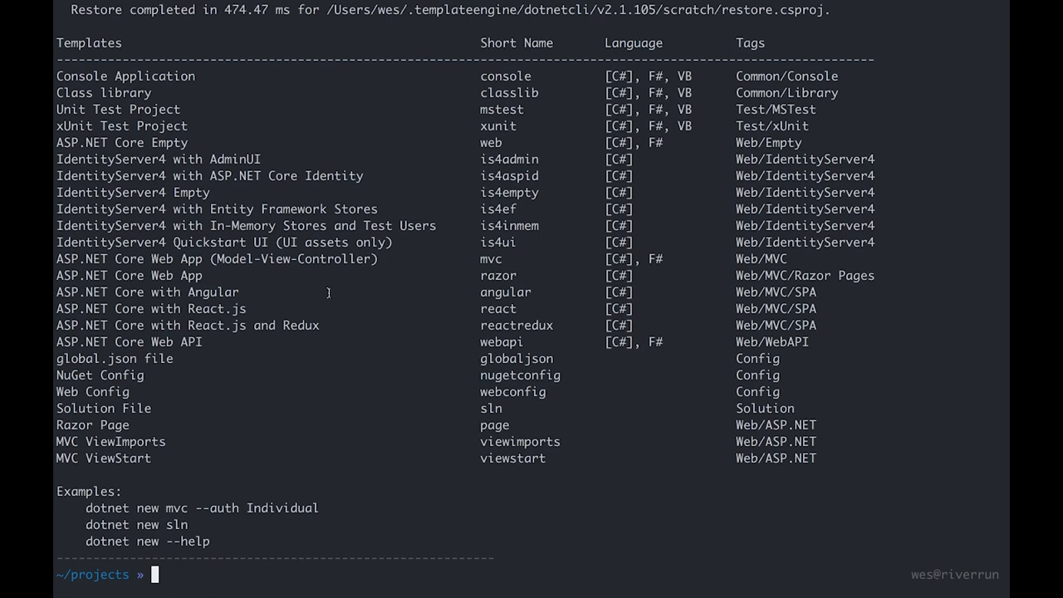
{"action": "type", "text": "clear"}
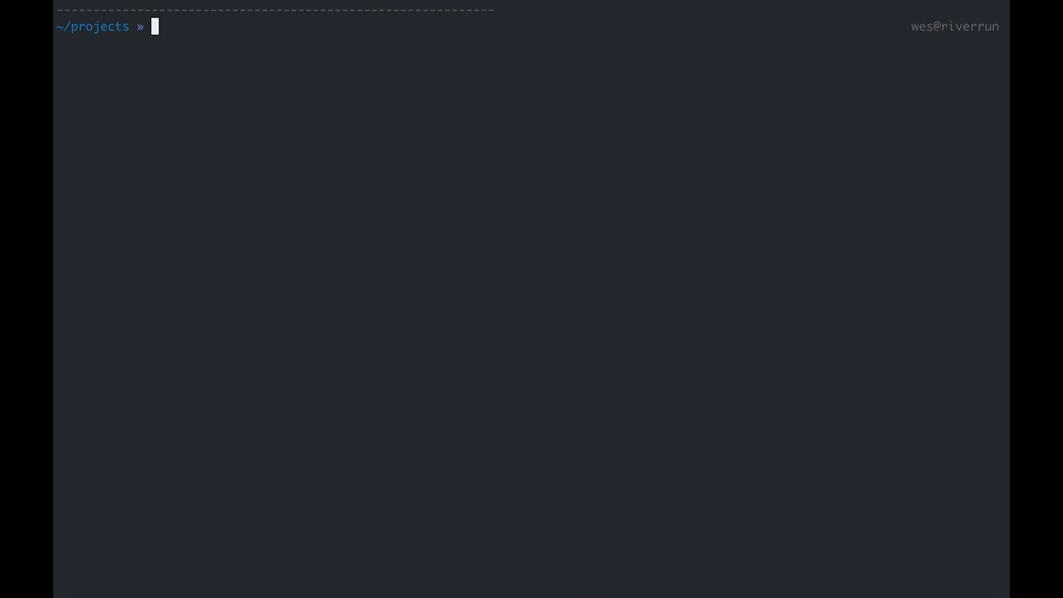
Create an ArchBlog folder with mkdir and cd into it
{"action": "type", "text": "mkdir Arc"}
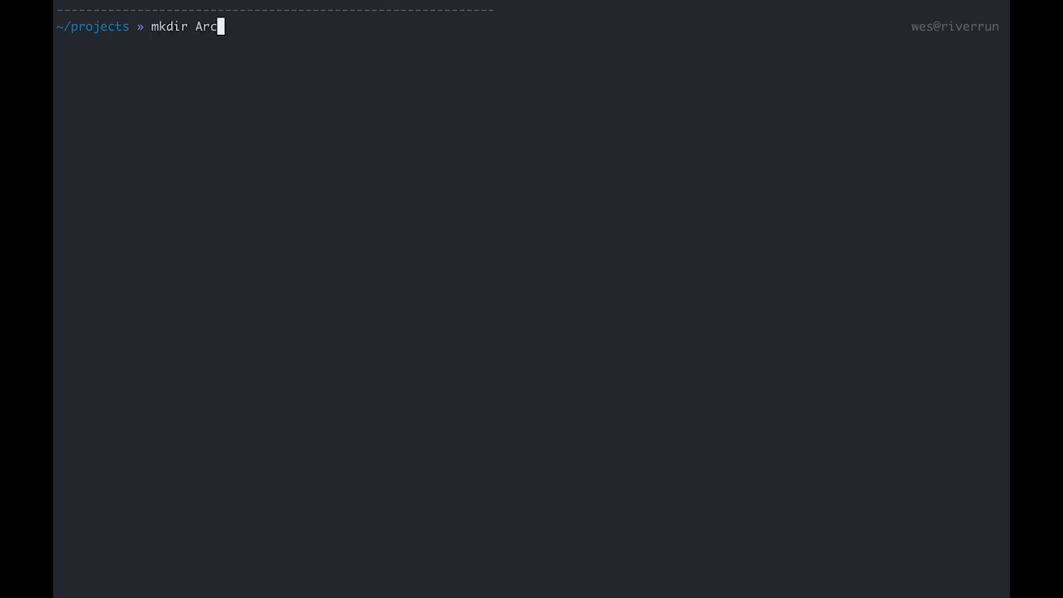
{"action": "type", "text": "hBlog"}
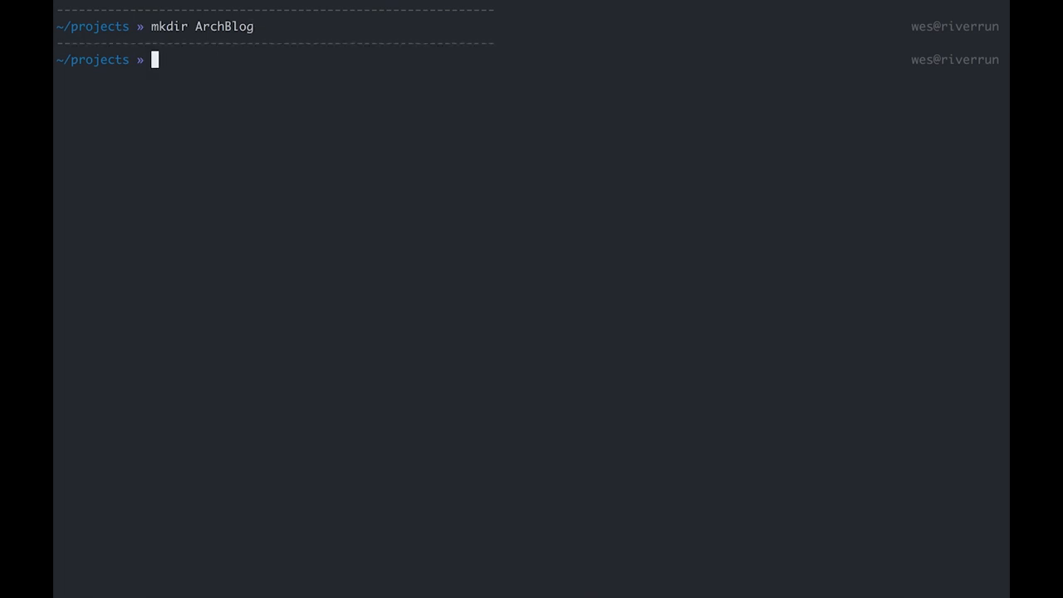
{"action": "mouse_move", "coordinate": [259, 276]}
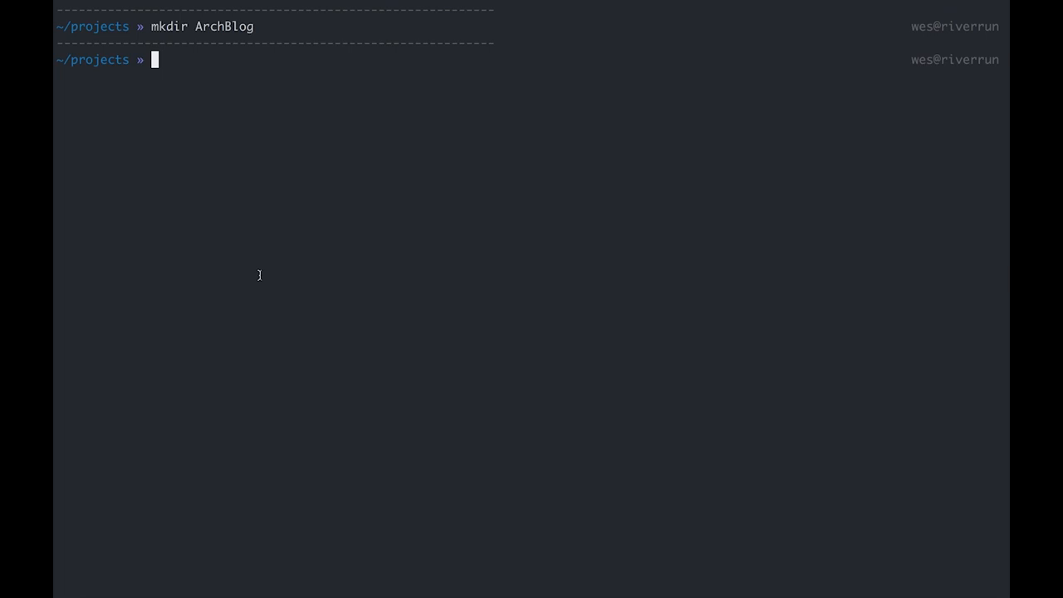
{"action": "type", "text": "cd A"}
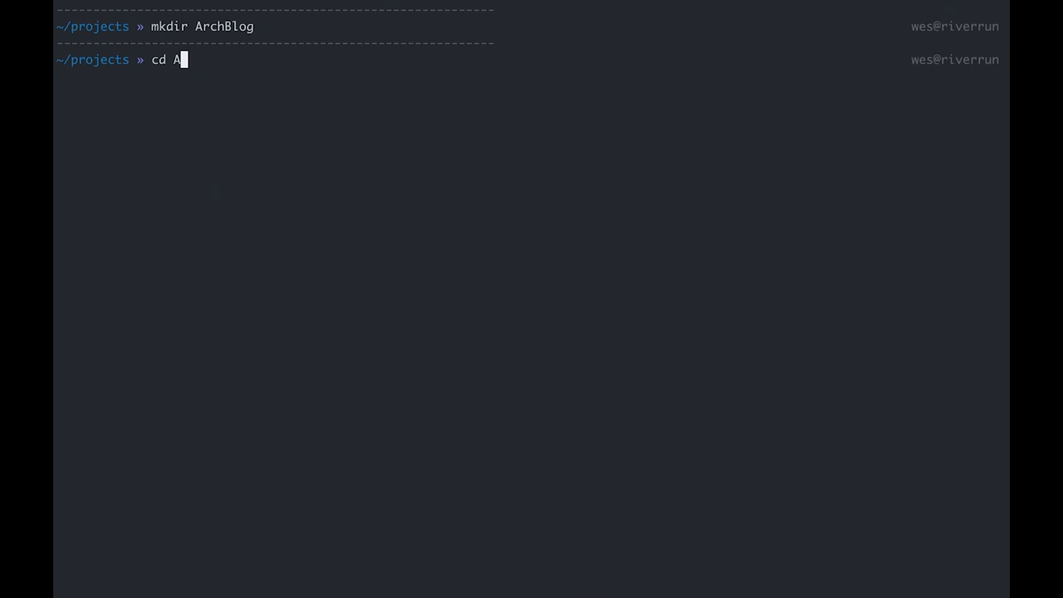
{"action": "key", "text": "Enter"}
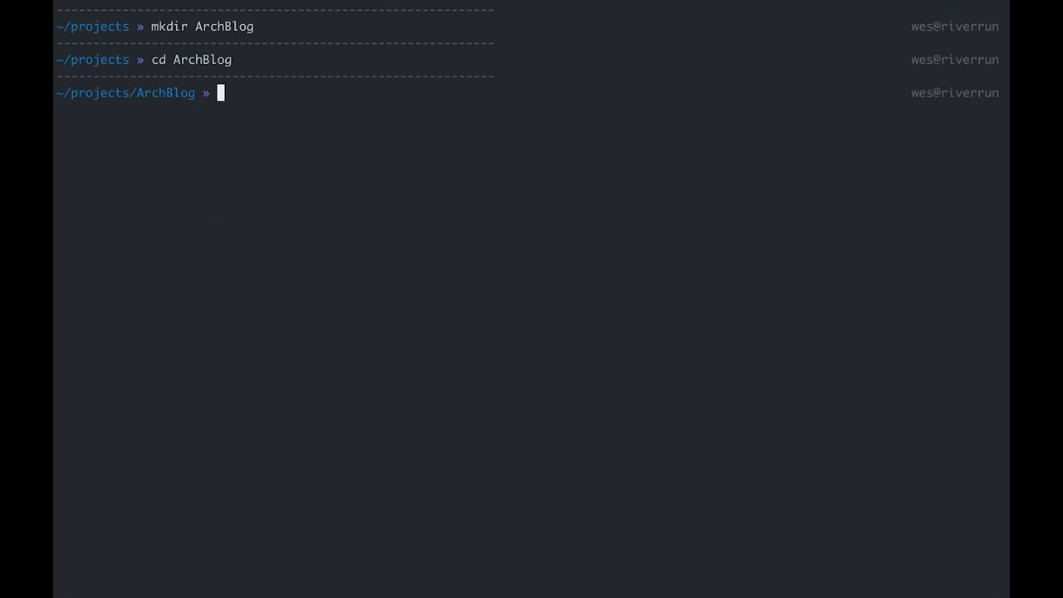
Create the Arch.IS4Host subfolder and cd into it in one mkdir && cd command
{"action": "type", "text": "mkdir"}
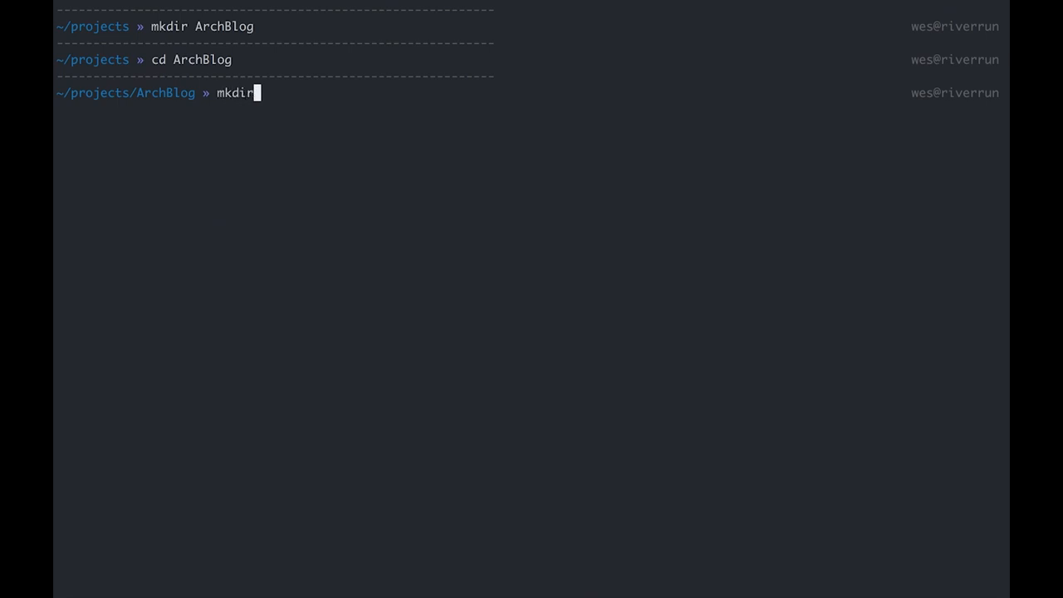
{"action": "type", "text": "Arch.Is"}
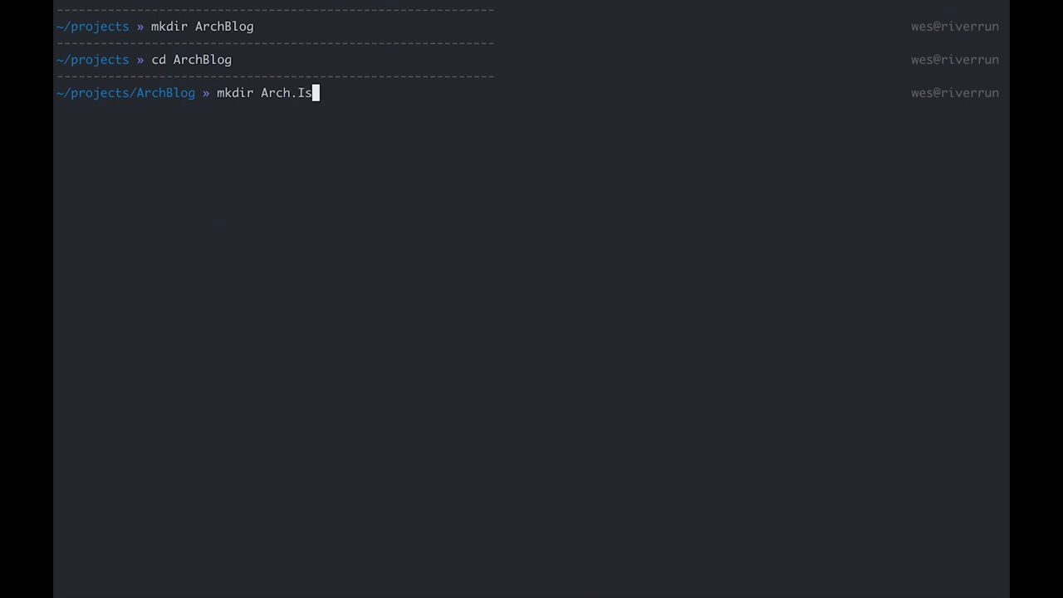
{"action": "type", "text": "4Host"}
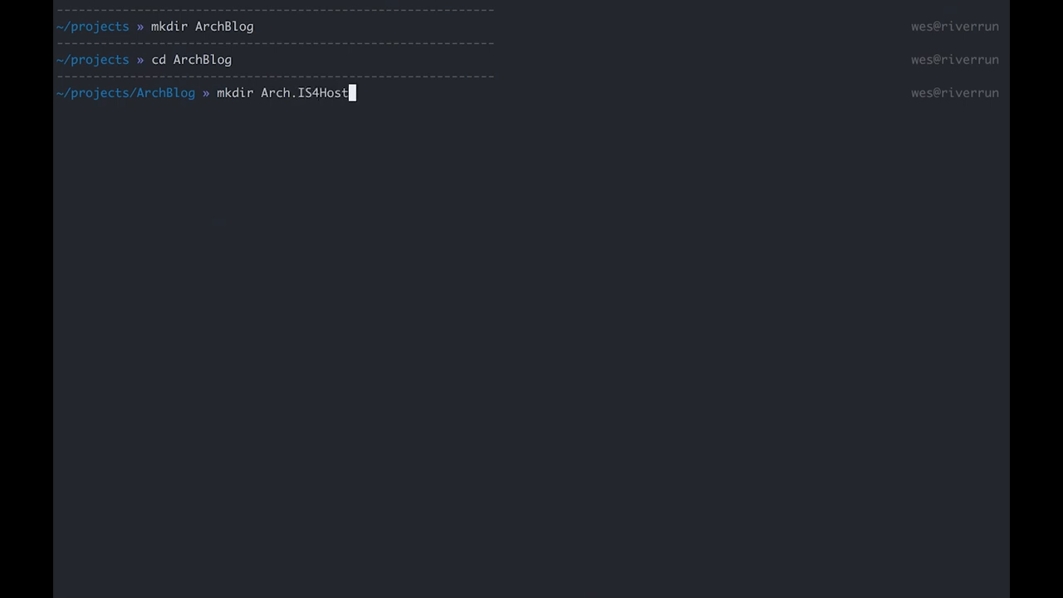
{"action": "type", "text": "&& cd Arch.IS4Host"}
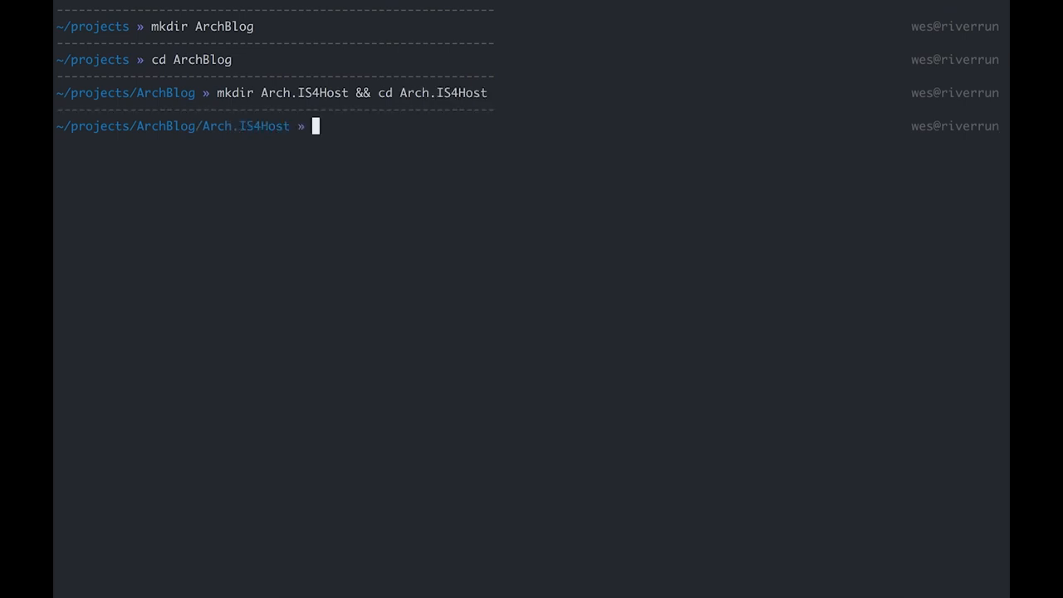
{"action": "mouse_move", "coordinate": [345, 139]}
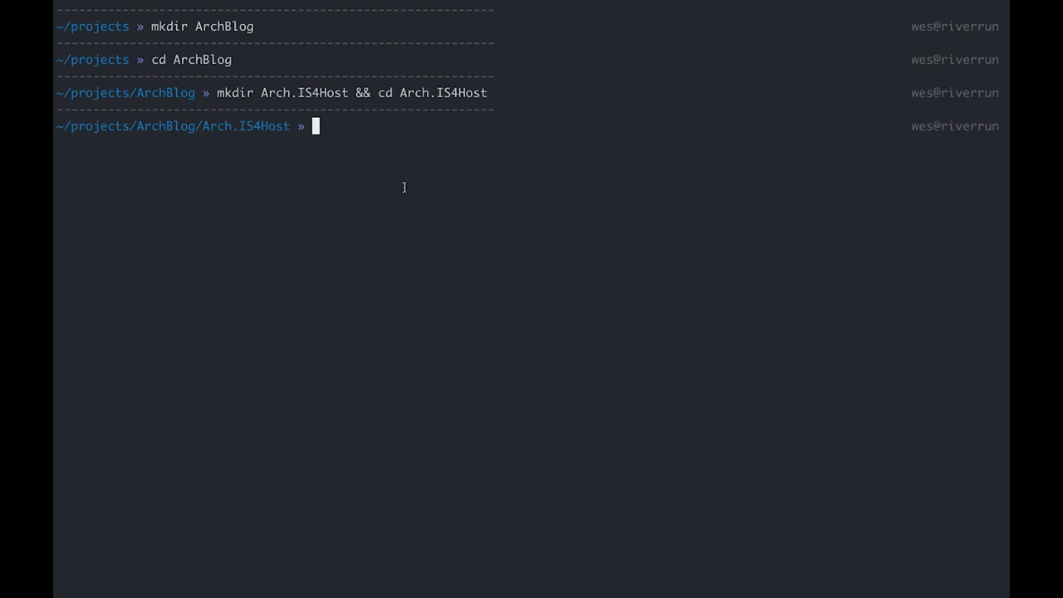
Run dotnet new is4aspid to scaffold the IdentityServer4 ASP.NET Identity project
{"action": "type", "text": "d"}
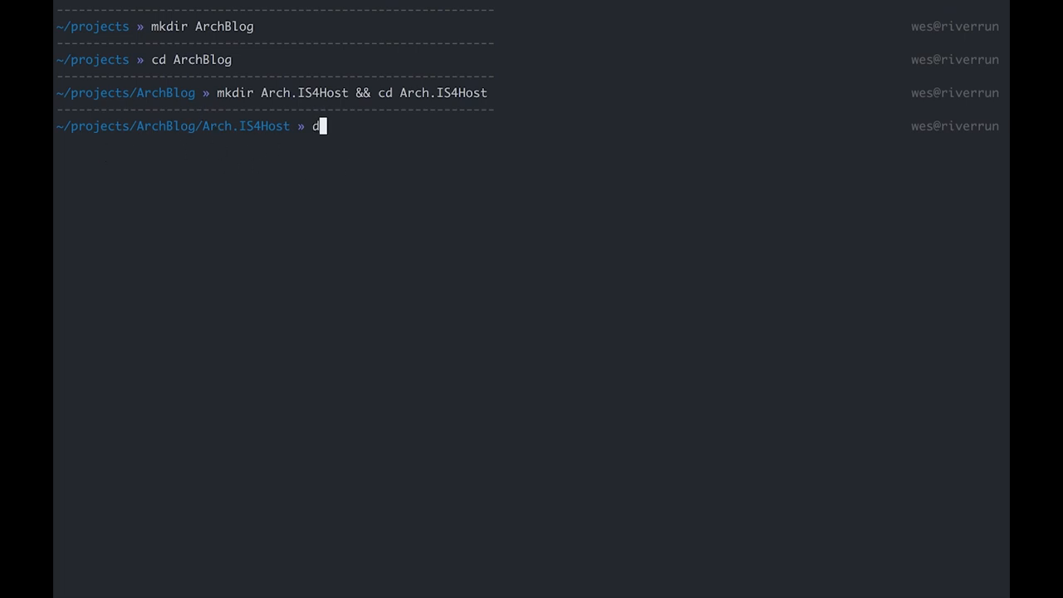
{"action": "key", "text": "BackSpace"}
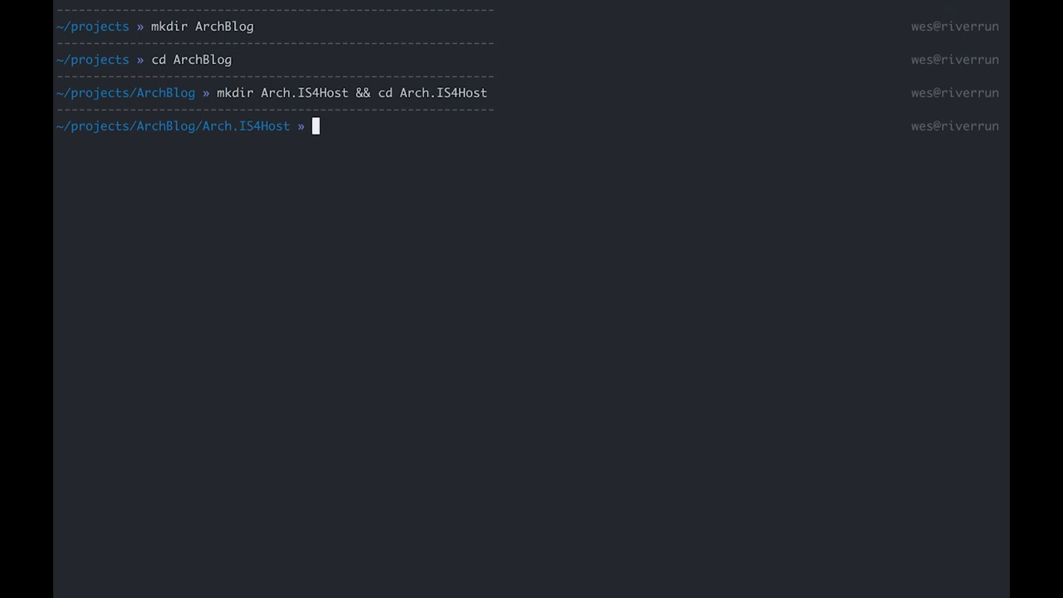
{"action": "type", "text": "do"}
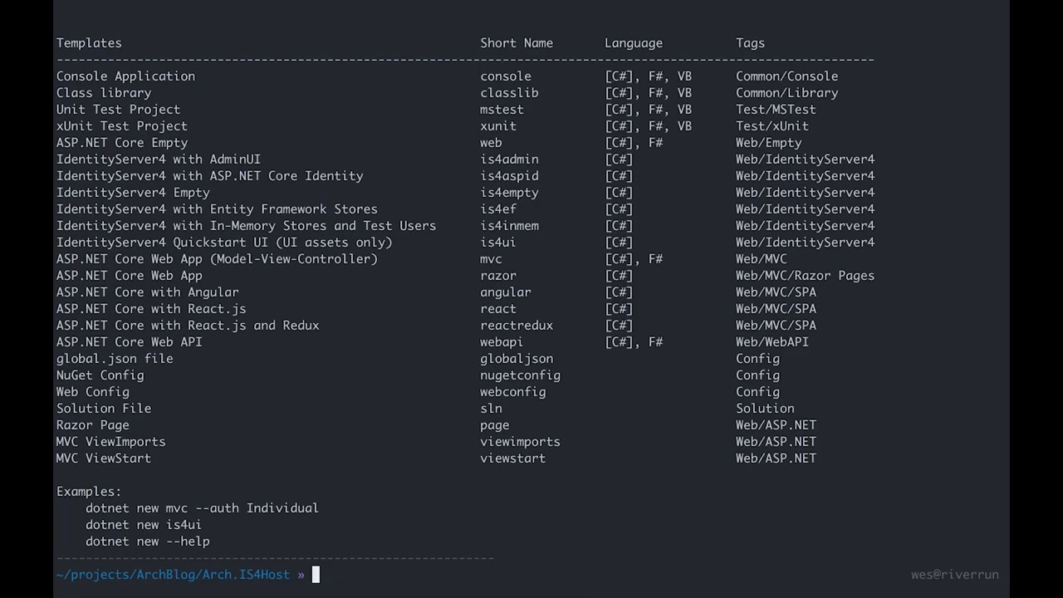
{"action": "type", "text": "dotnet new is"}
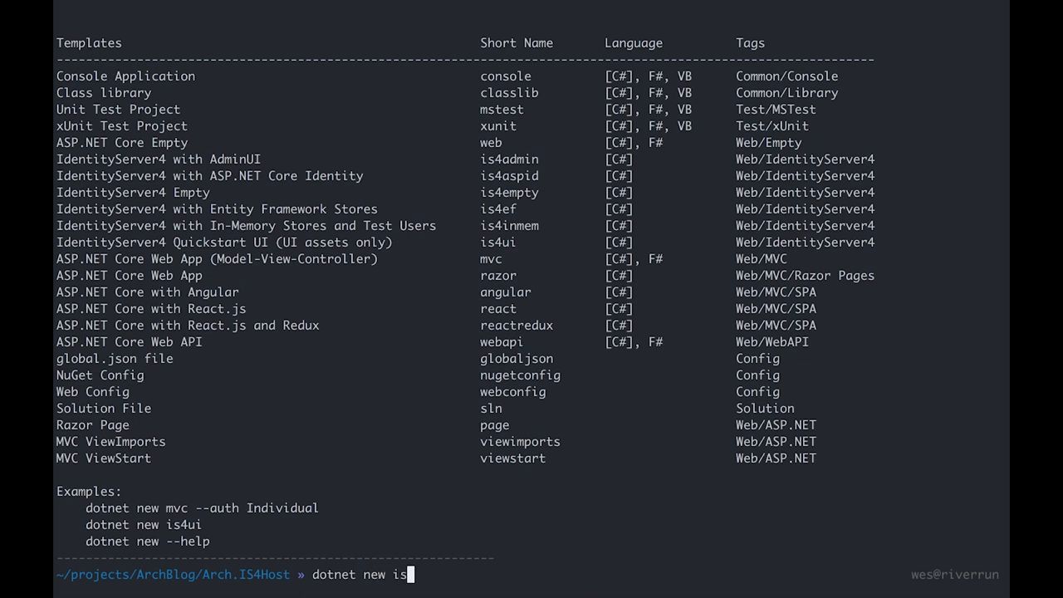
{"action": "type", "text": "aspid"}
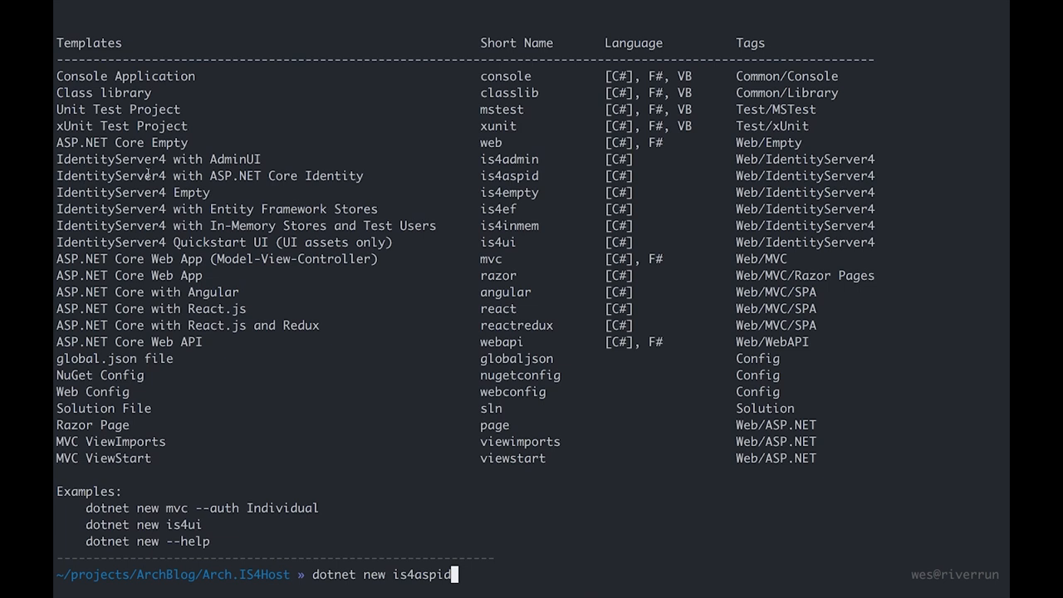
{"action": "mouse_move", "coordinate": [516, 399]}
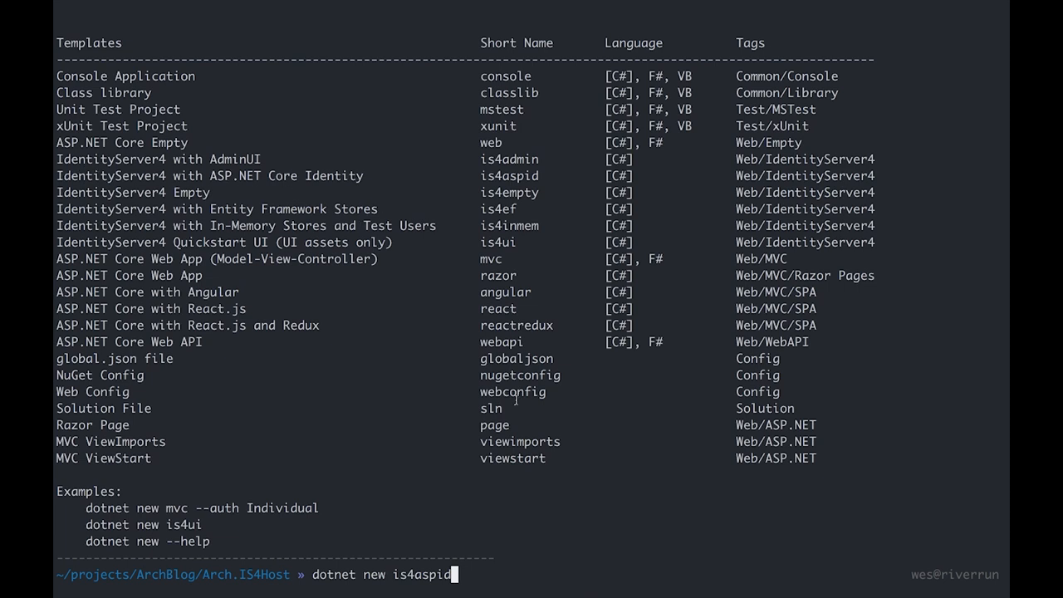
{"action": "key", "text": "Enter"}
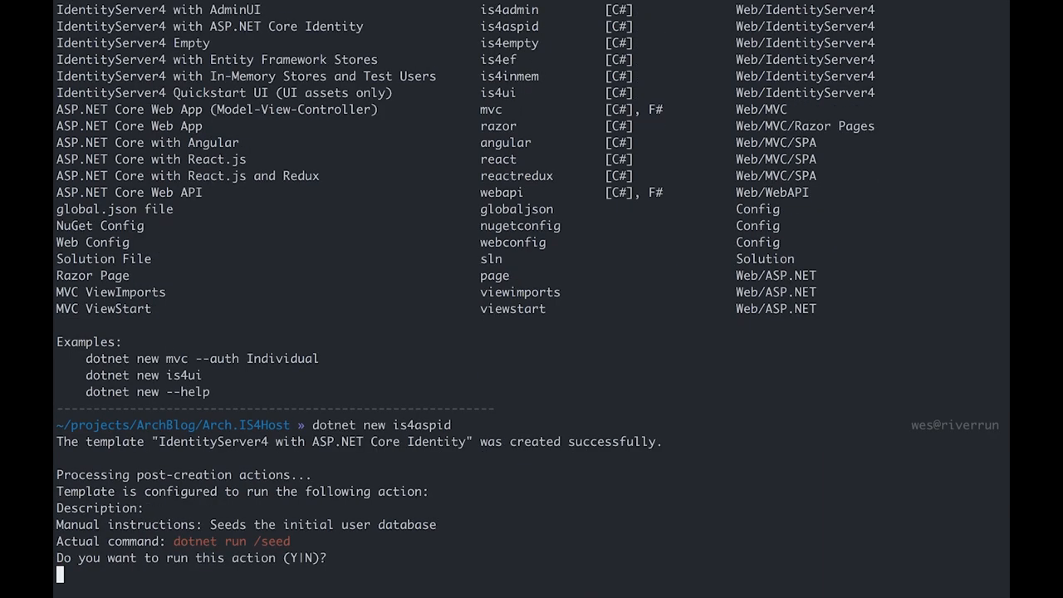
Answer N to the seed-database prompt and list the generated files with ls
{"action": "type", "text": "N"}
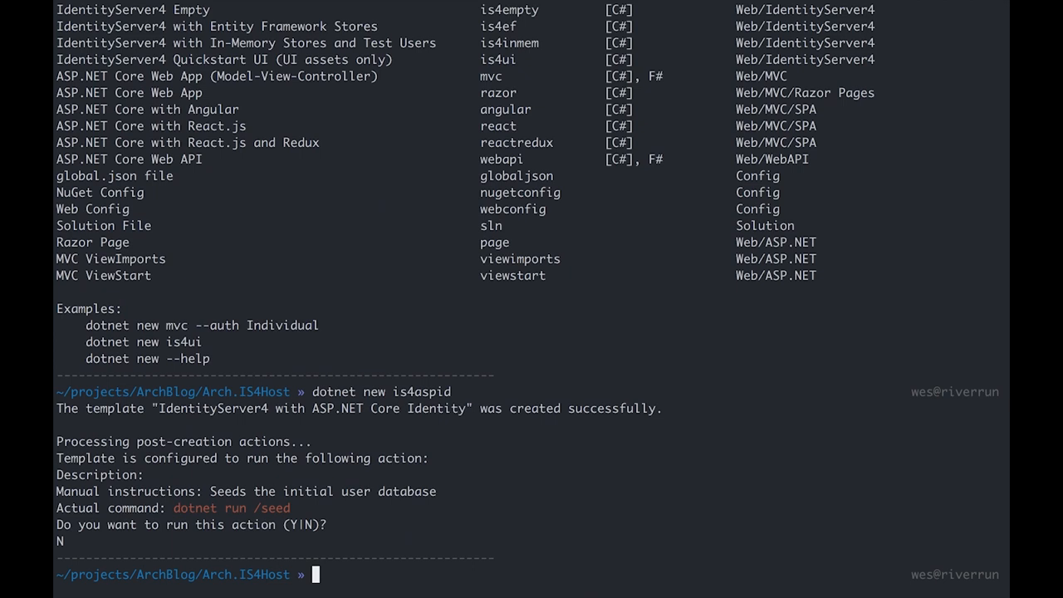
{"action": "type", "text": "ls"}
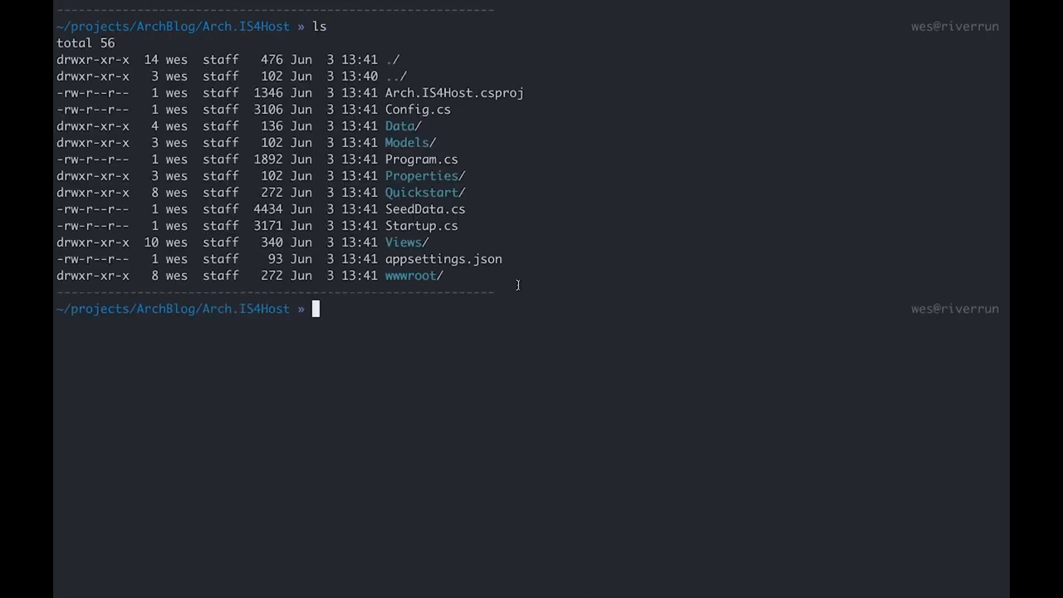
{"action": "mouse_move", "coordinate": [402, 302]}
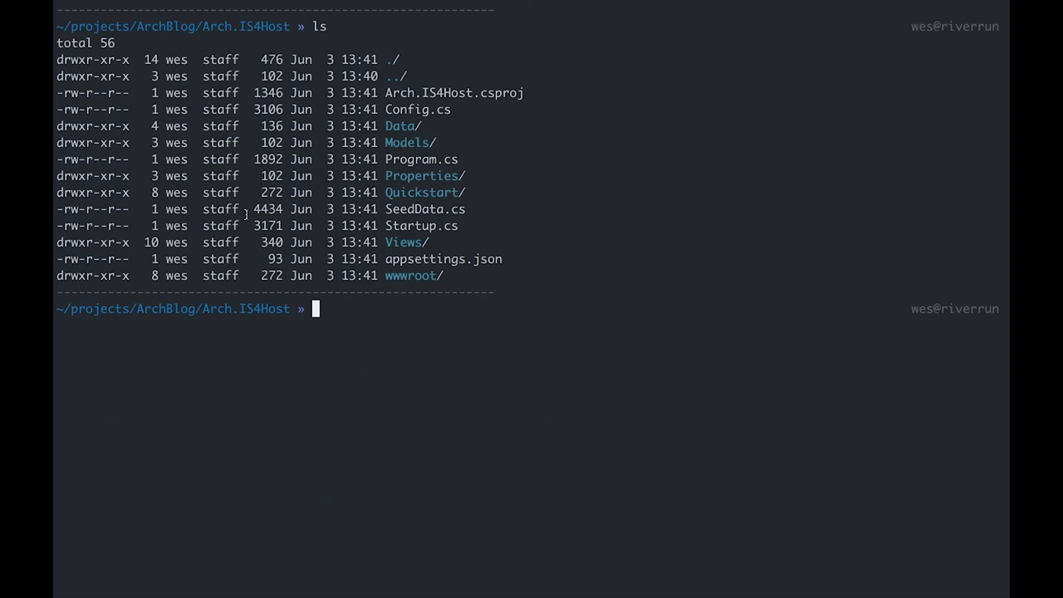
{"action": "mouse_move", "coordinate": [518, 283]}
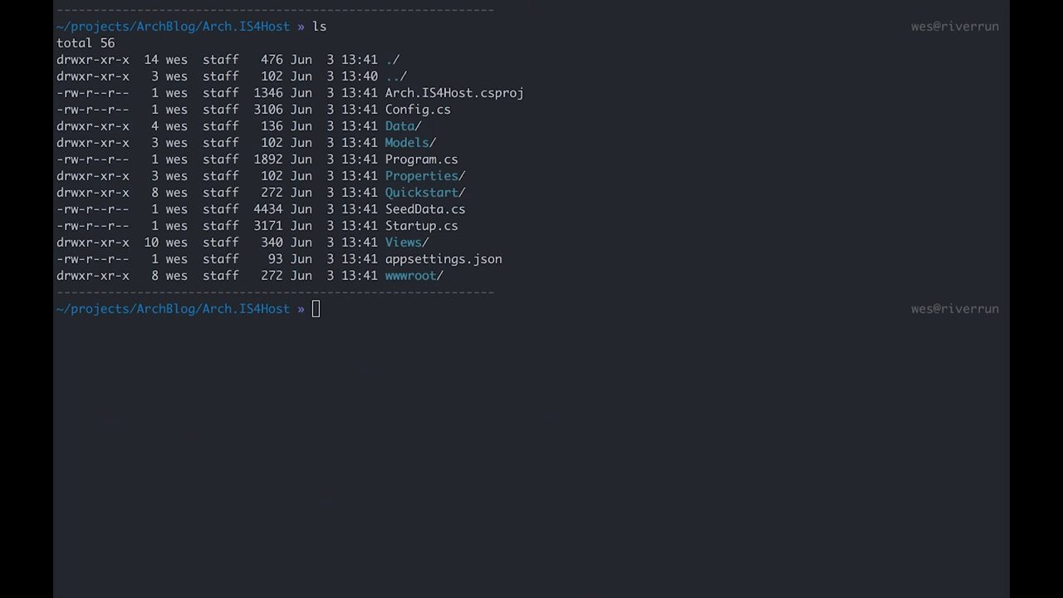
{"action": "mouse_move", "coordinate": [362, 580]}
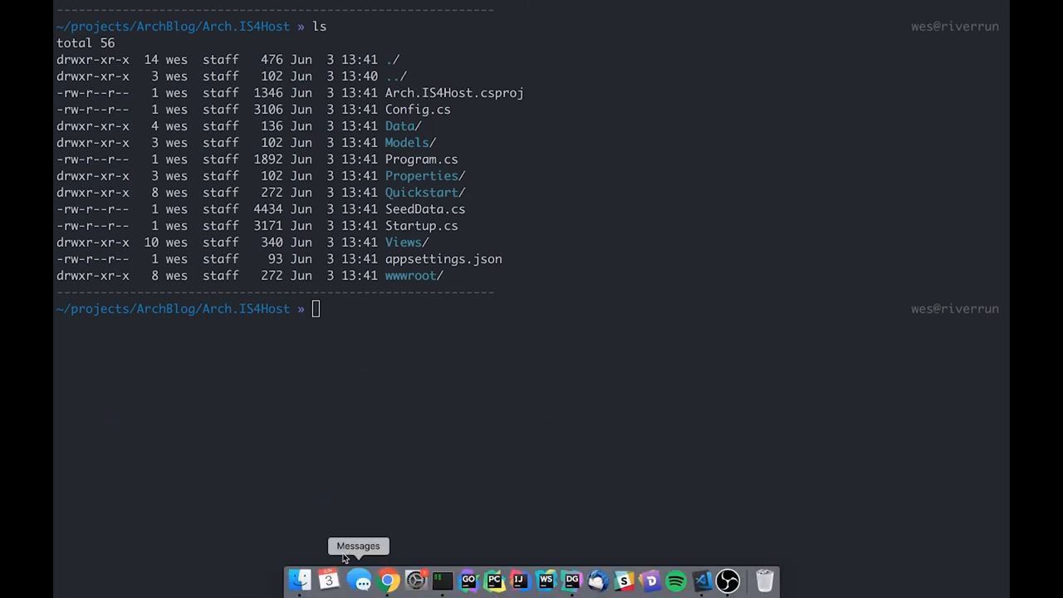
{"action": "mouse_move", "coordinate": [436, 355]}
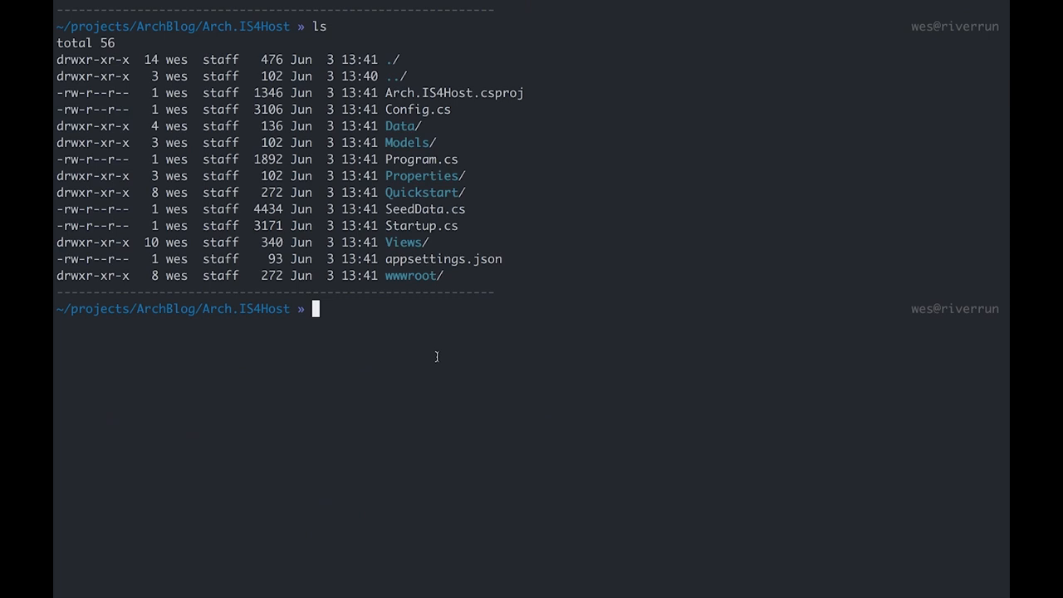
Add Microsoft.EntityFrameworkCore and Microsoft.EntityFrameworkCore.Design packages at version 2.1.0 via dotnet add package
{"action": "type", "text": "dotnet add package Microsoft.EntityFrameworkCore --version 2.1.0"}
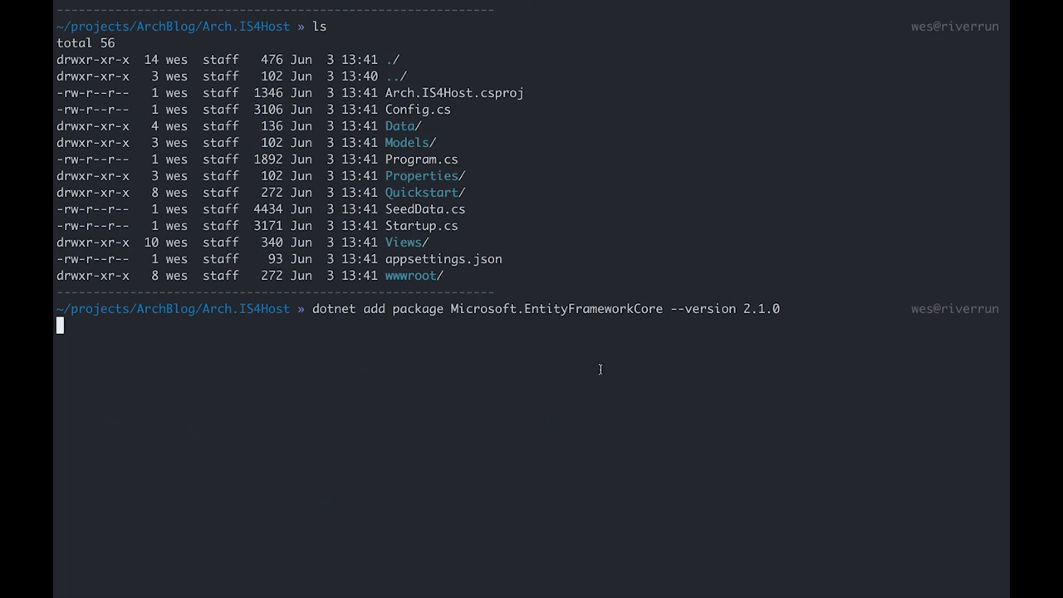
{"action": "key", "text": "Return"}
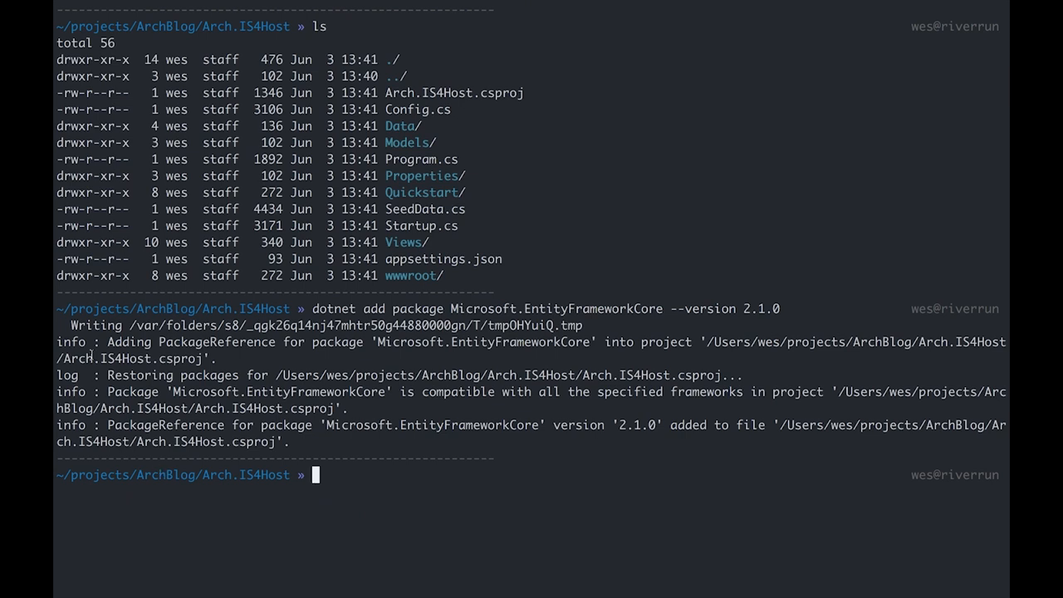
{"action": "type", "text": "dotnet add package Microsoft.EntityFrameworkCore.Design --version 2.1.0"}
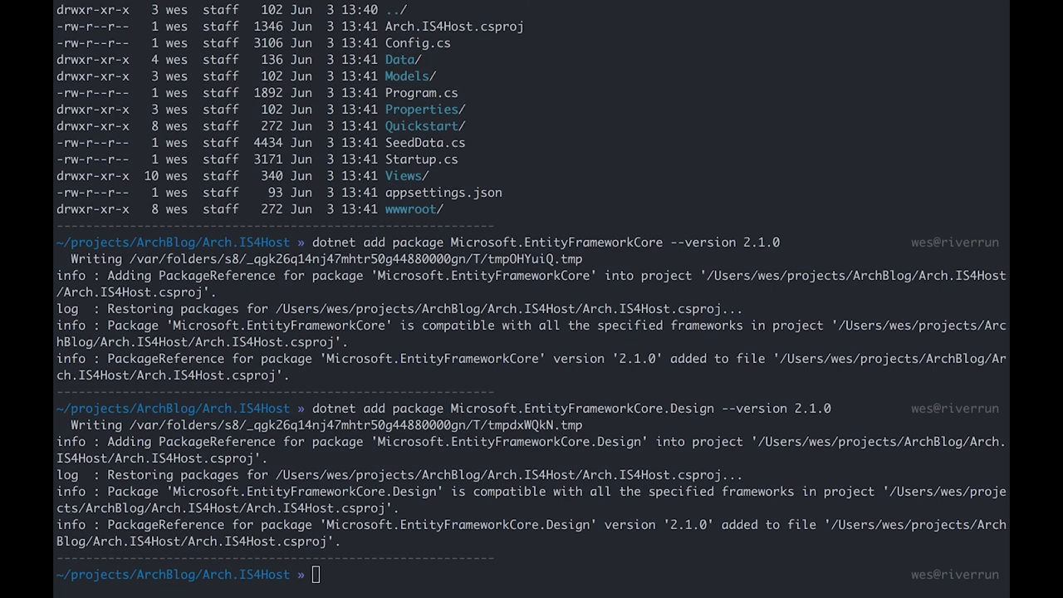
{"action": "mouse_move", "coordinate": [234, 525]}
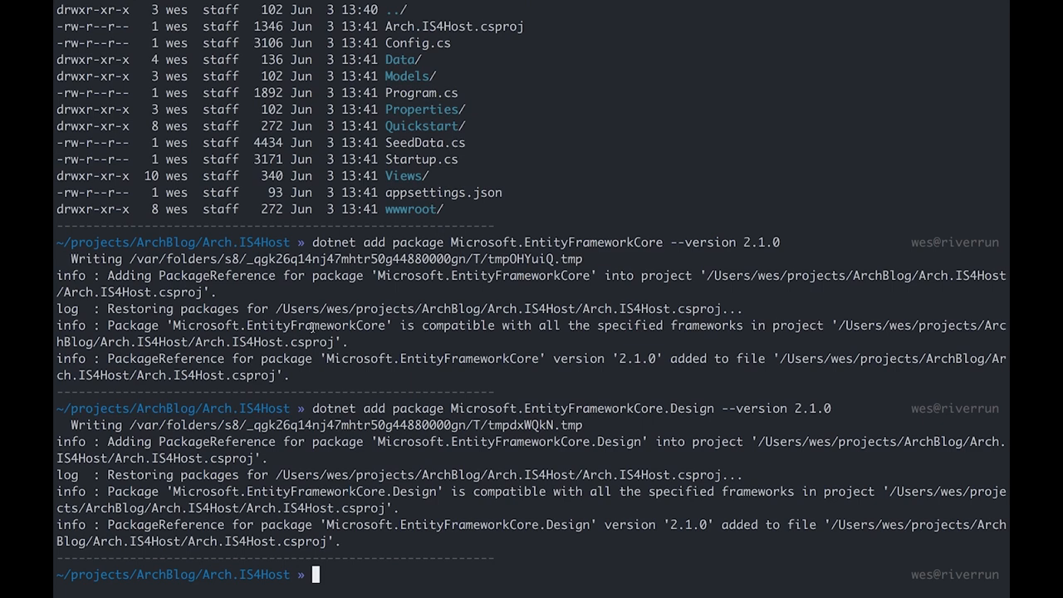
Add Npgsql.EntityFrameworkCore.PostgreSQL 2.1.0 and its Design package 2.0.0-preview1 via dotnet add package
{"action": "type", "text": "dotnet add package Npgsql.EntityFrameworkCore.PostgreSQL --version 2.1.0"}
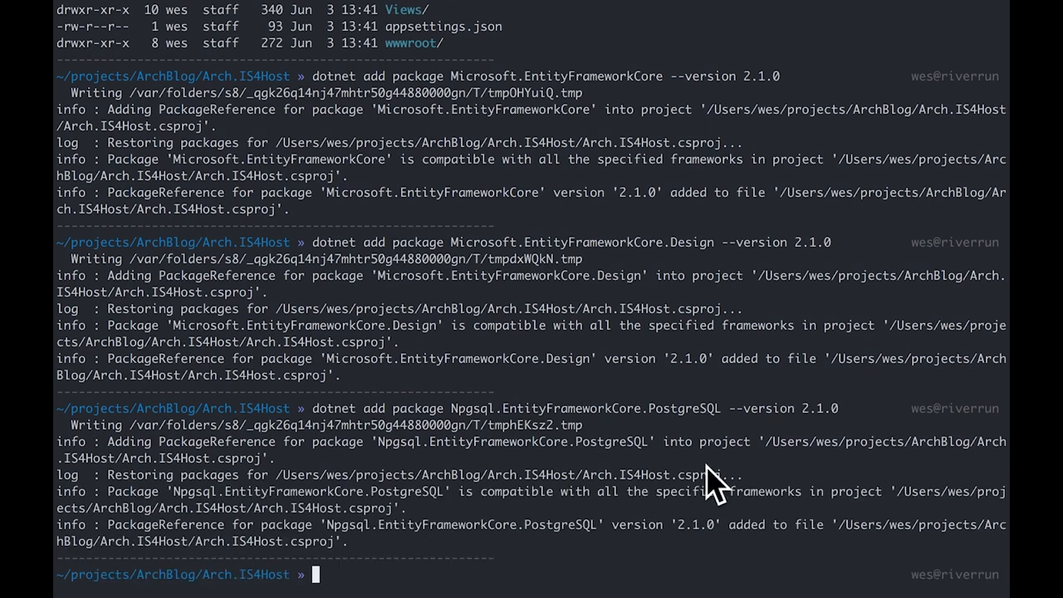
{"action": "mouse_move", "coordinate": [716, 485]}
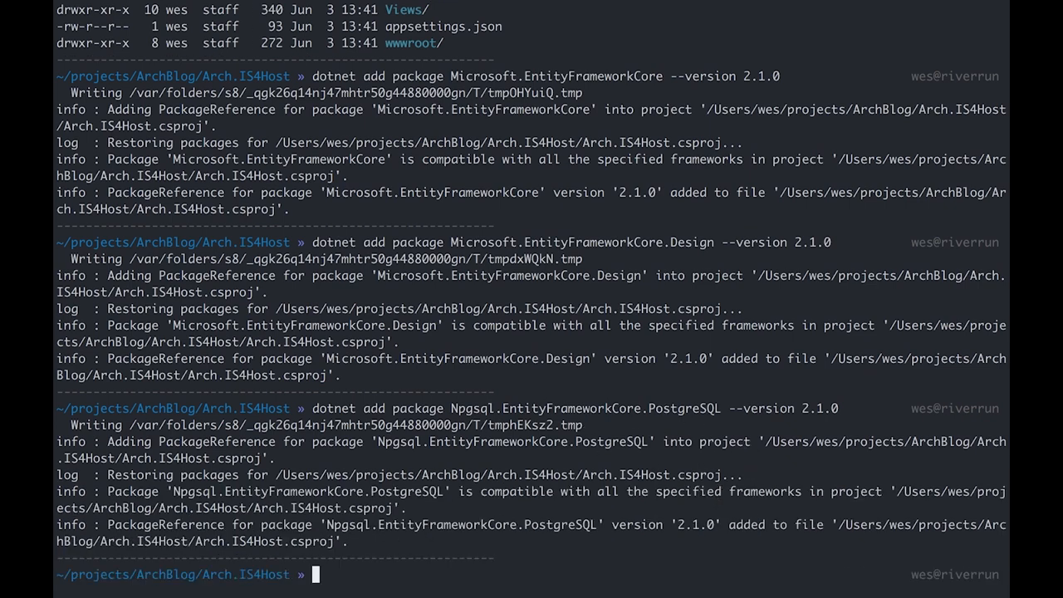
{"action": "mouse_move", "coordinate": [93, 439]}
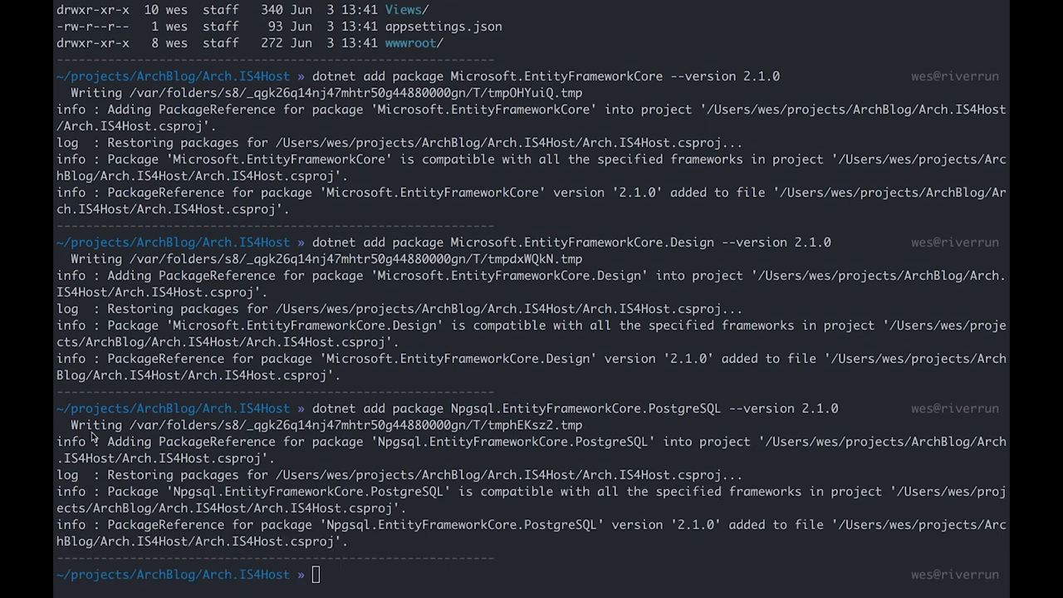
{"action": "type", "text": "dotnet add package Npgsql.EntityFrameworkCore.PostgreSQL.Design --version 2.0.0-preview1"}
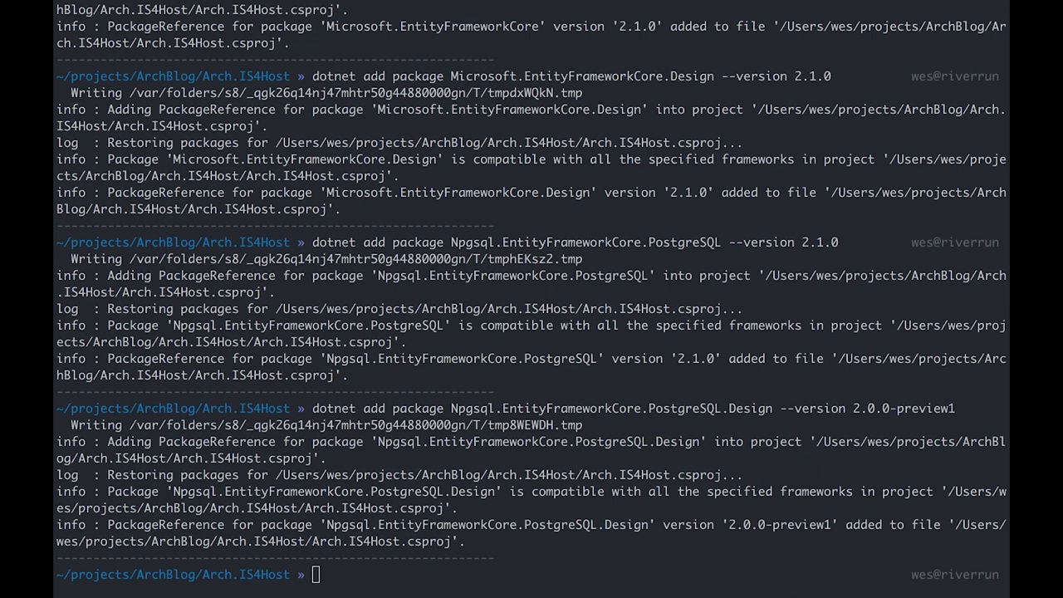
{"action": "mouse_move", "coordinate": [296, 445]}
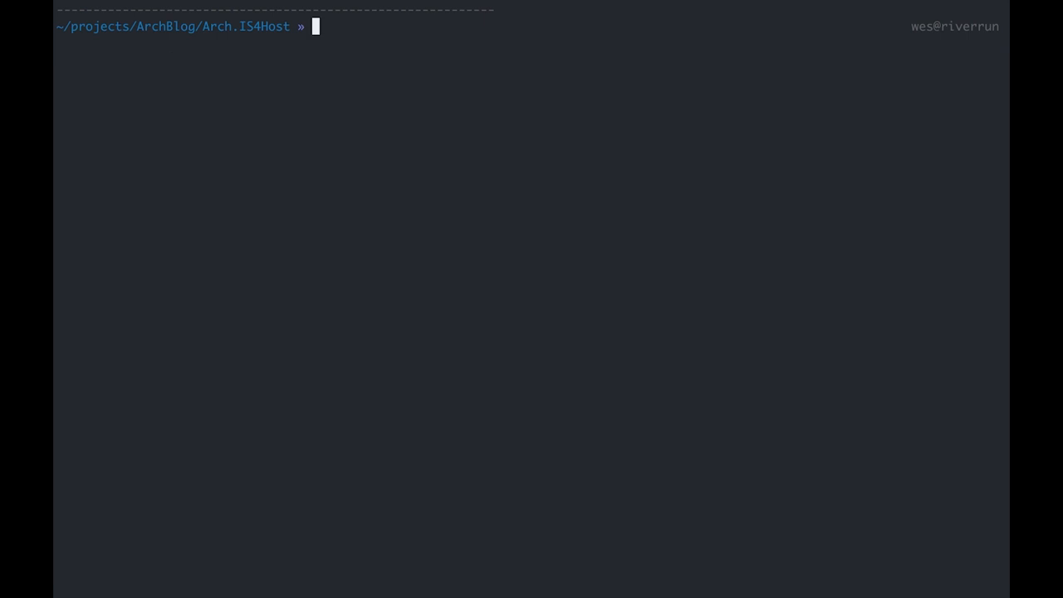
Restore the project with dotnet restore, launch Visual Studio Code and begin opening the project folder from the File menu
{"action": "type", "text": "dotnet restore"}
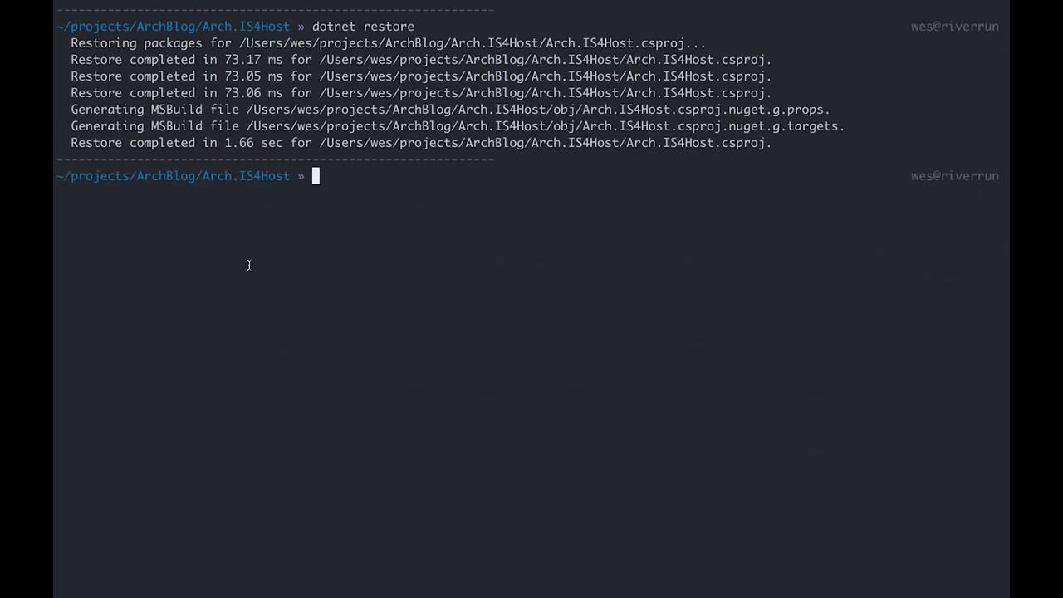
{"action": "type", "text": "code"}
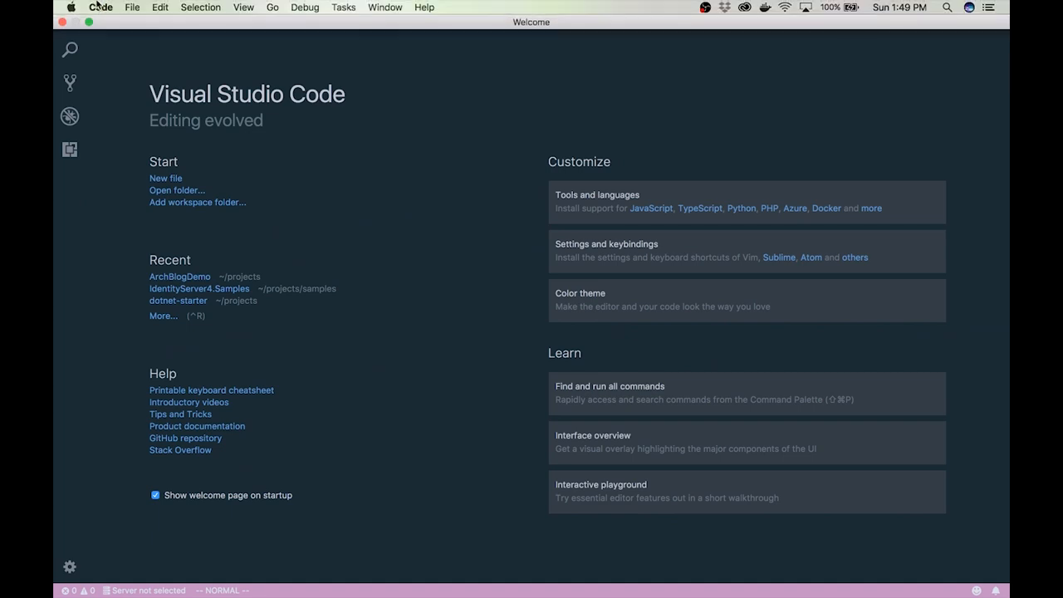
{"action": "left_click", "coordinate": [133, 7]}
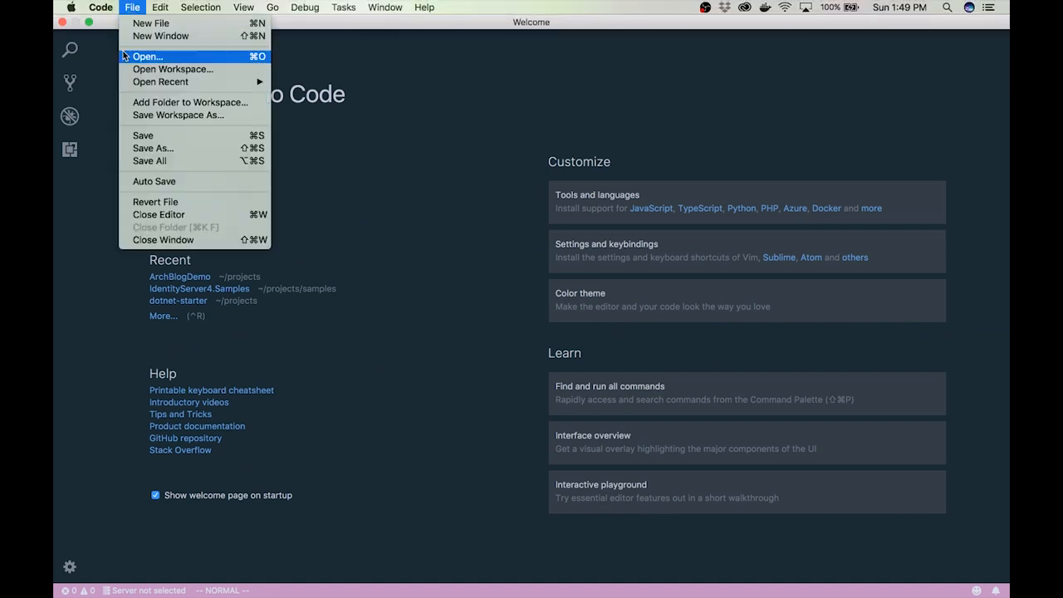